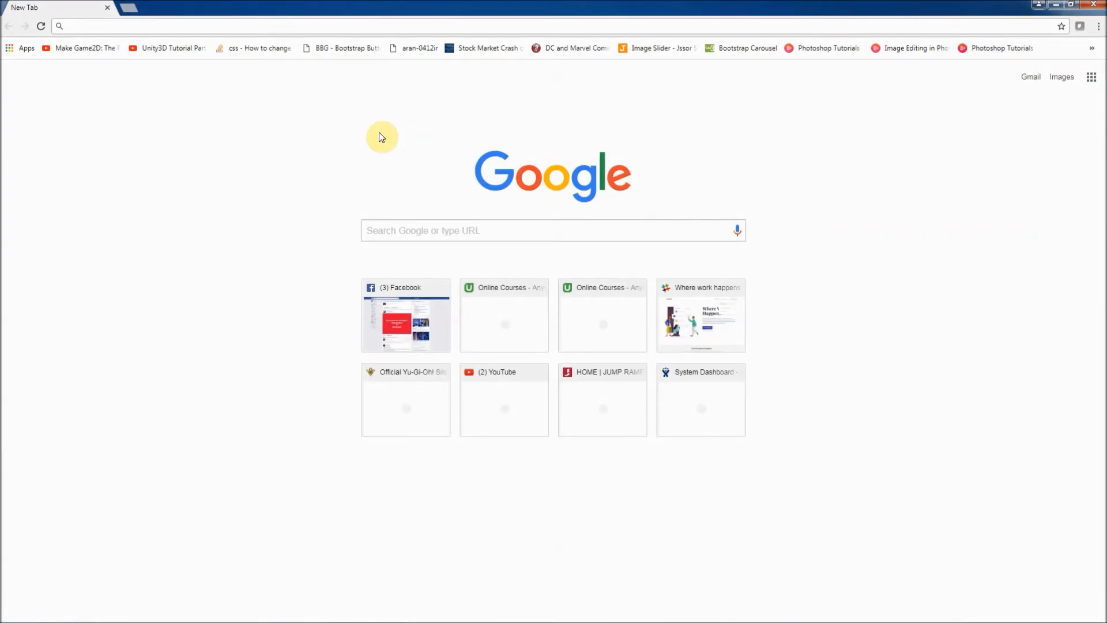
mouse_move(372, 130)
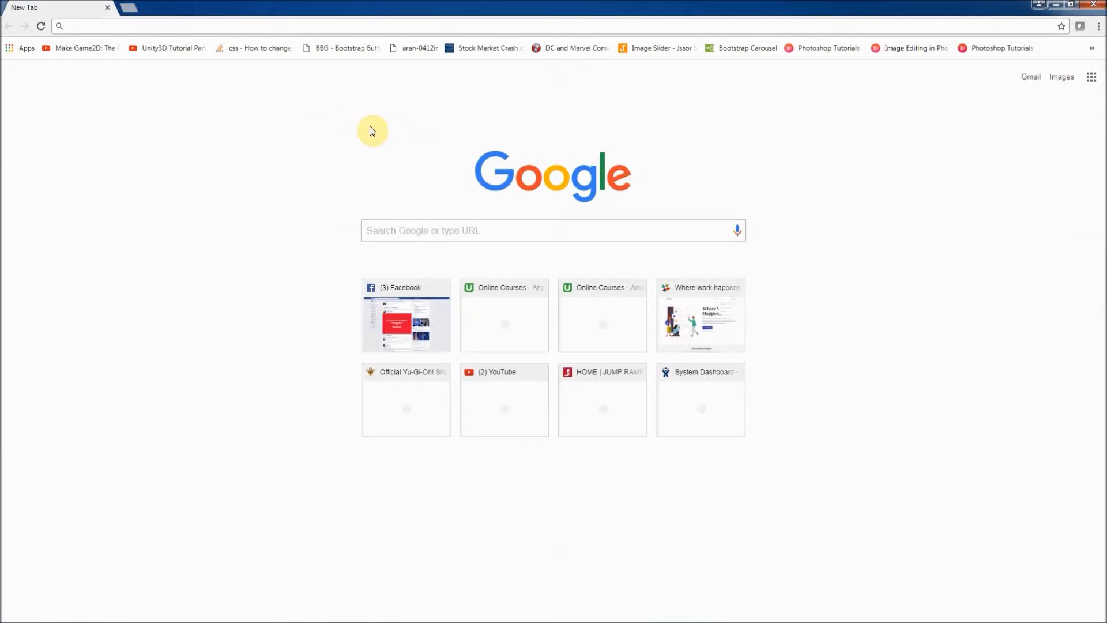
mouse_move(339, 121)
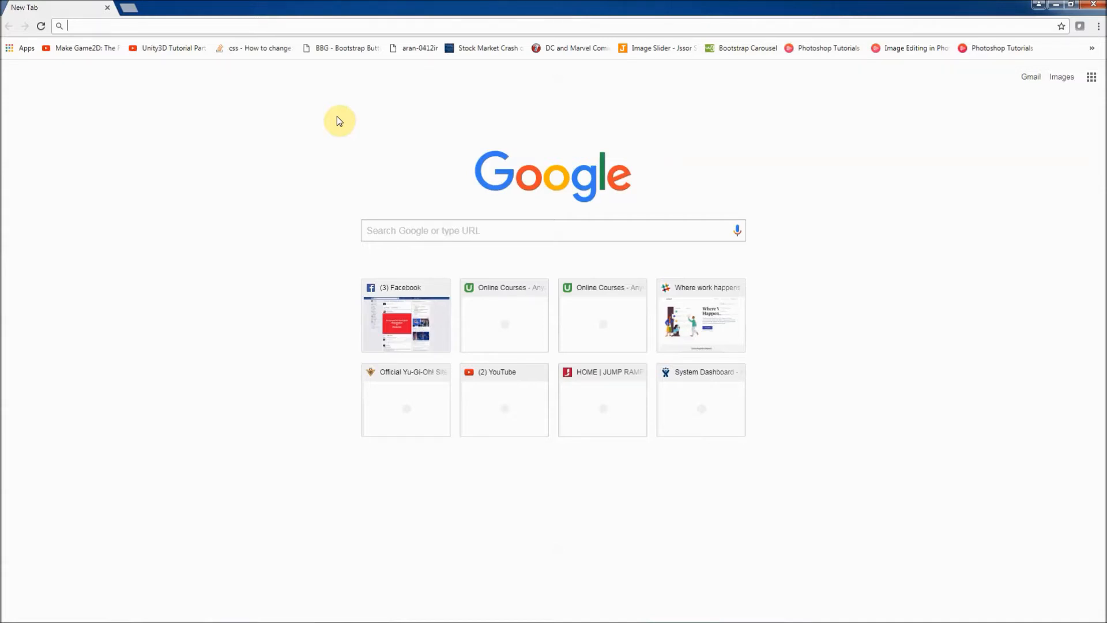
Show the DevTools Console panel and focus the console prompt
key("F12")
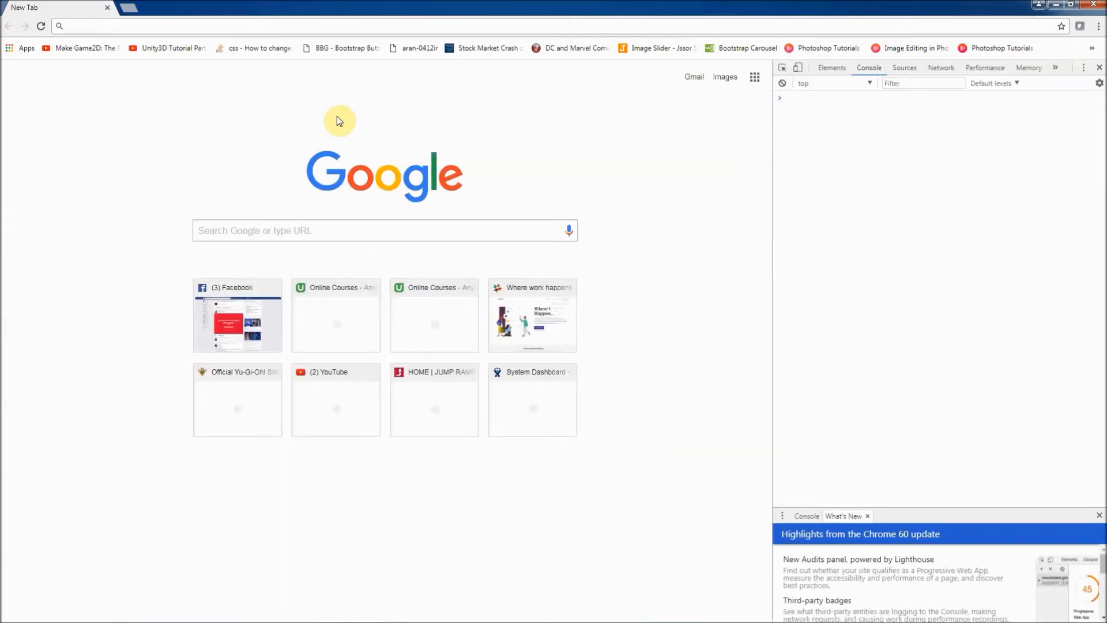
mouse_move(820, 122)
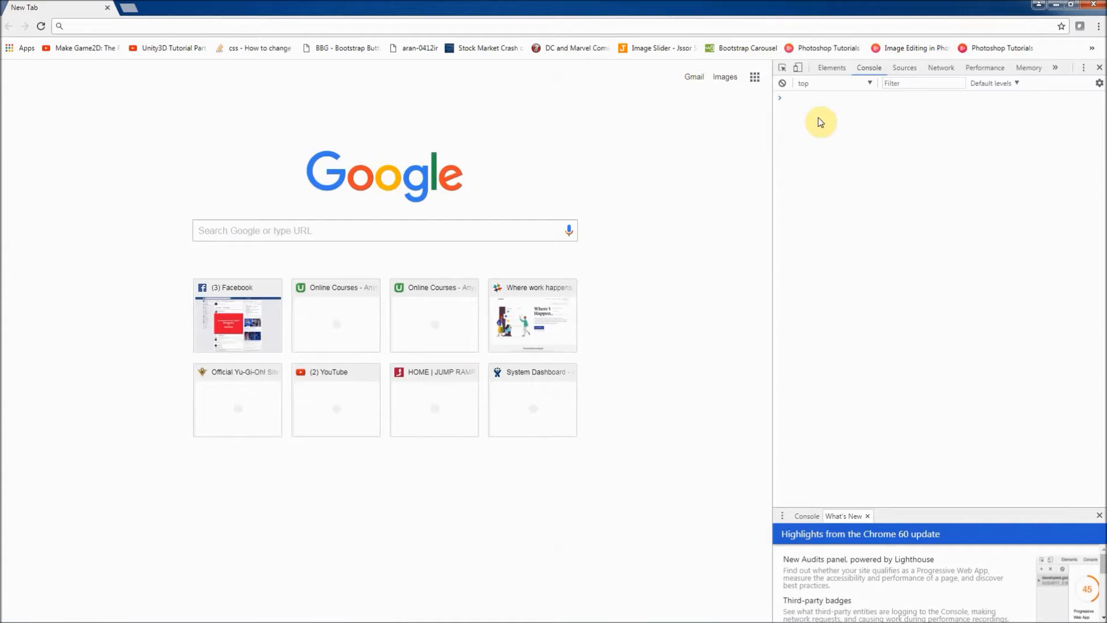
left_click(784, 98)
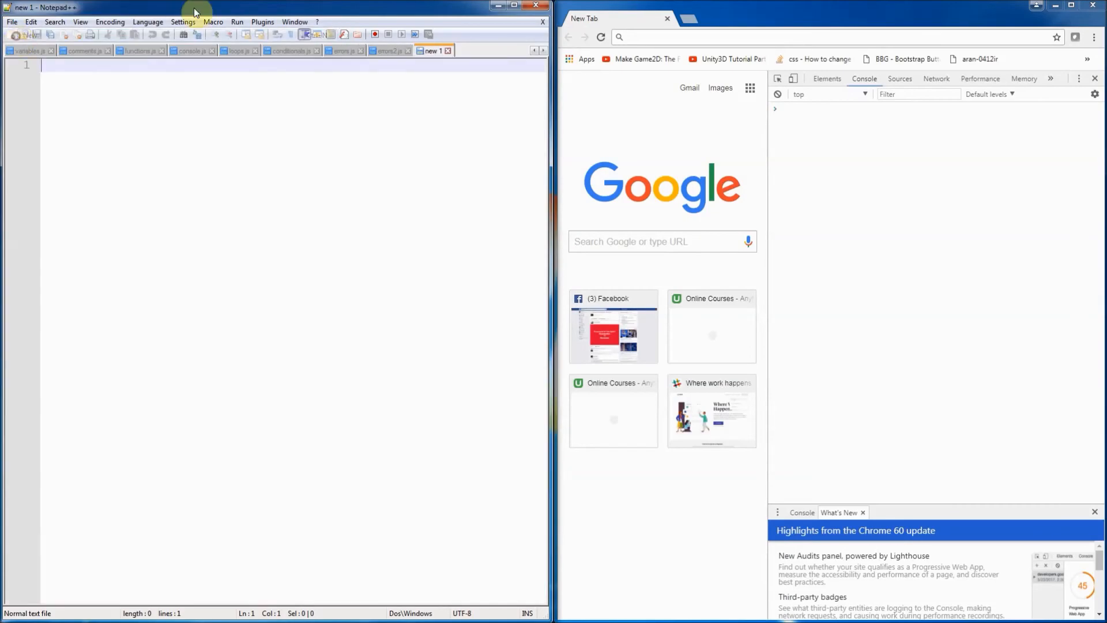
mouse_move(362, 92)
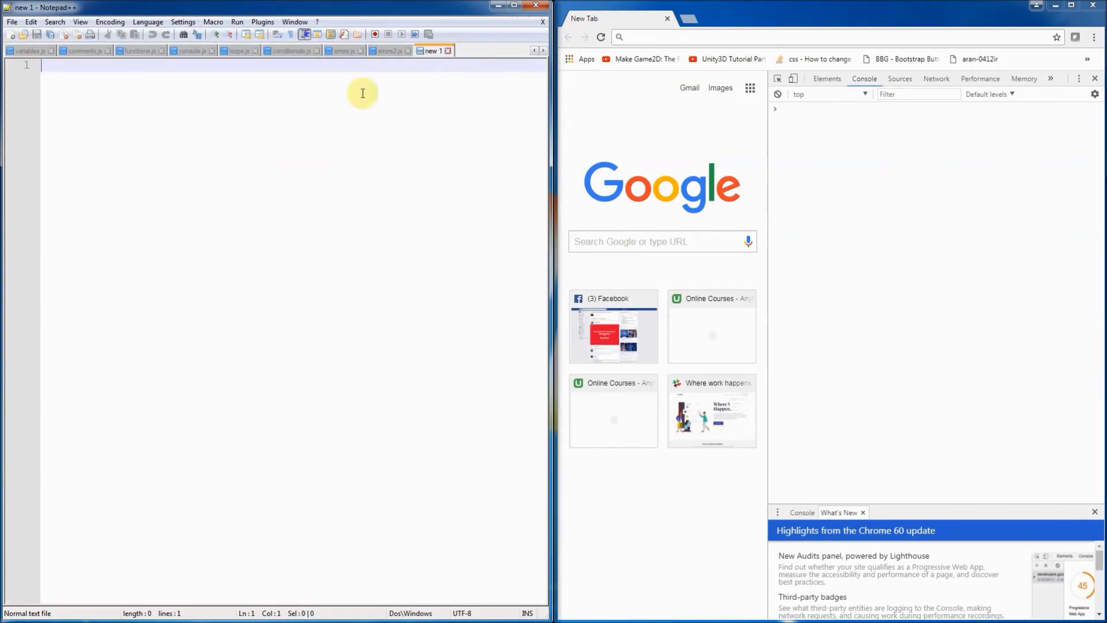
mouse_move(432, 71)
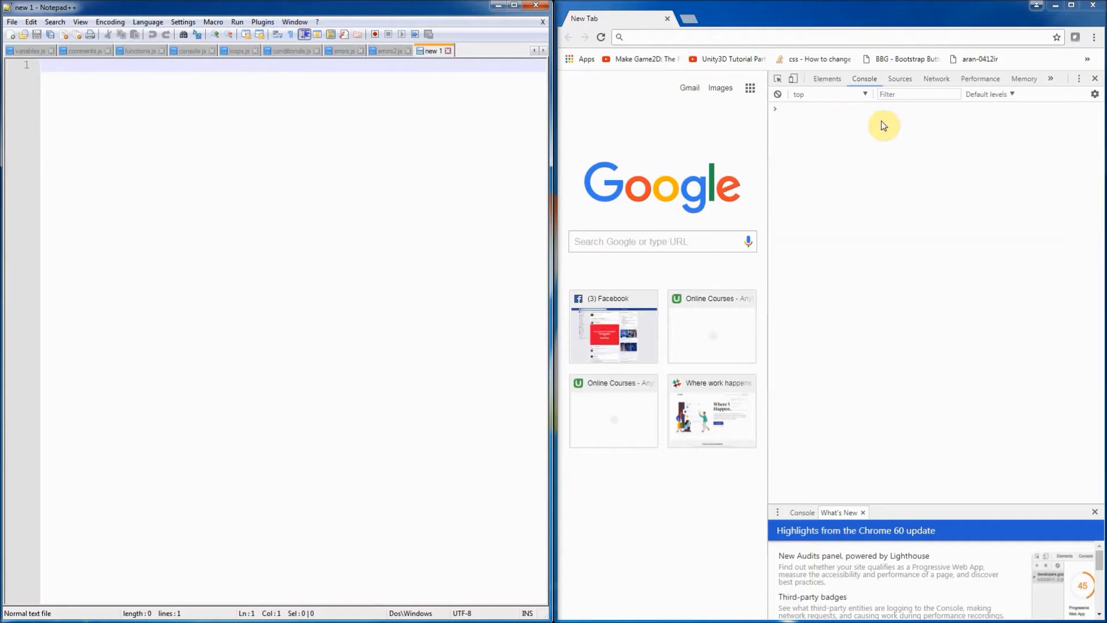
mouse_move(230, 66)
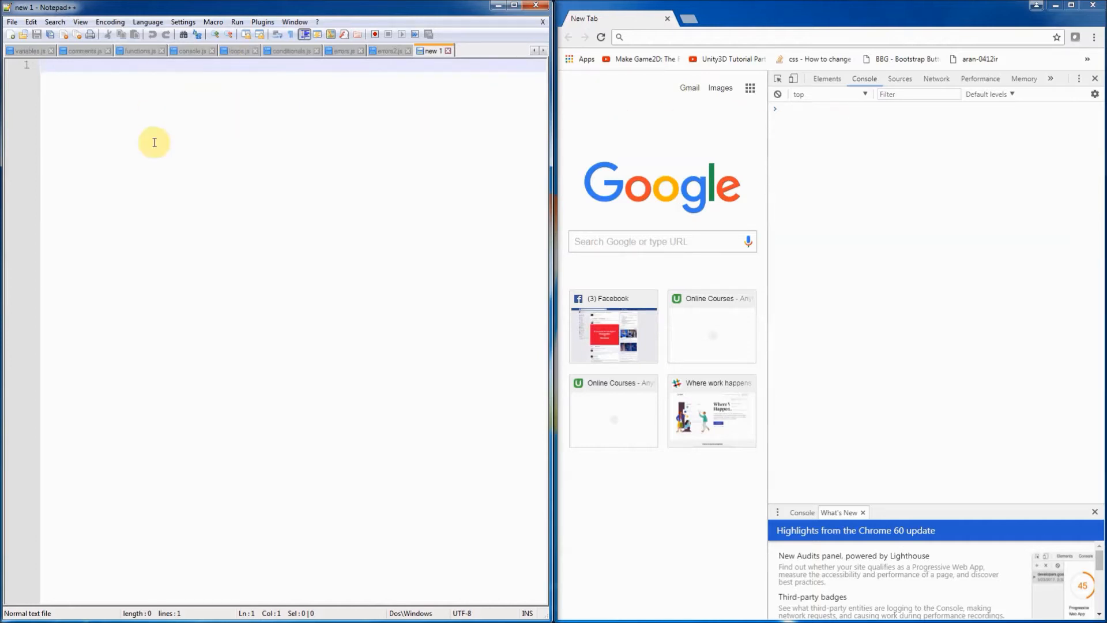
Set the new 1 document's language to JavaScript via the Language menu
left_click(148, 21)
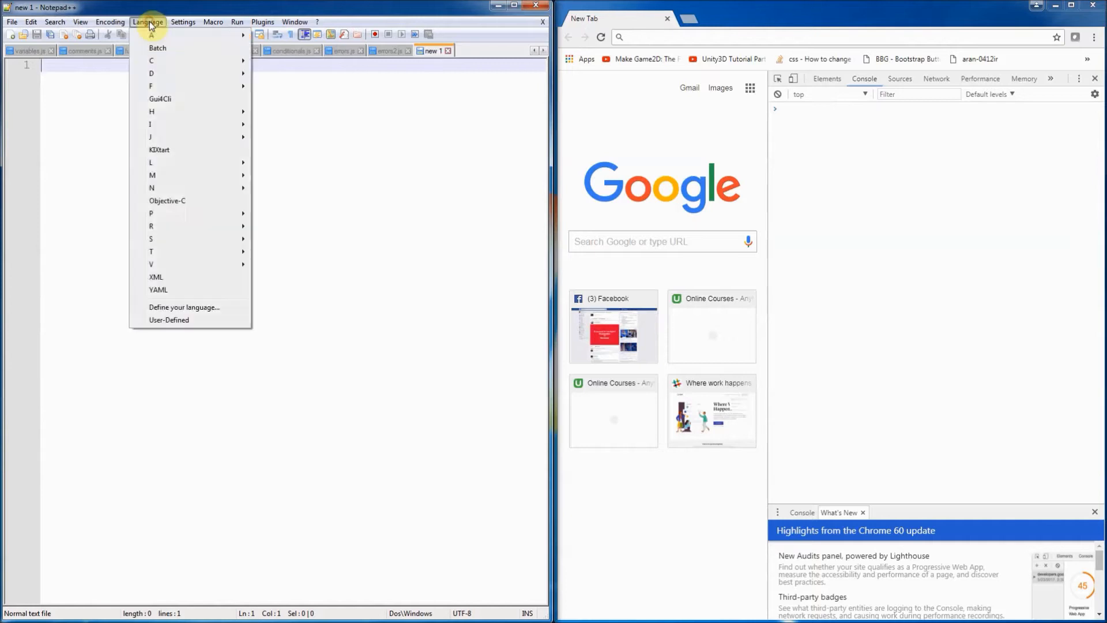
mouse_move(162, 140)
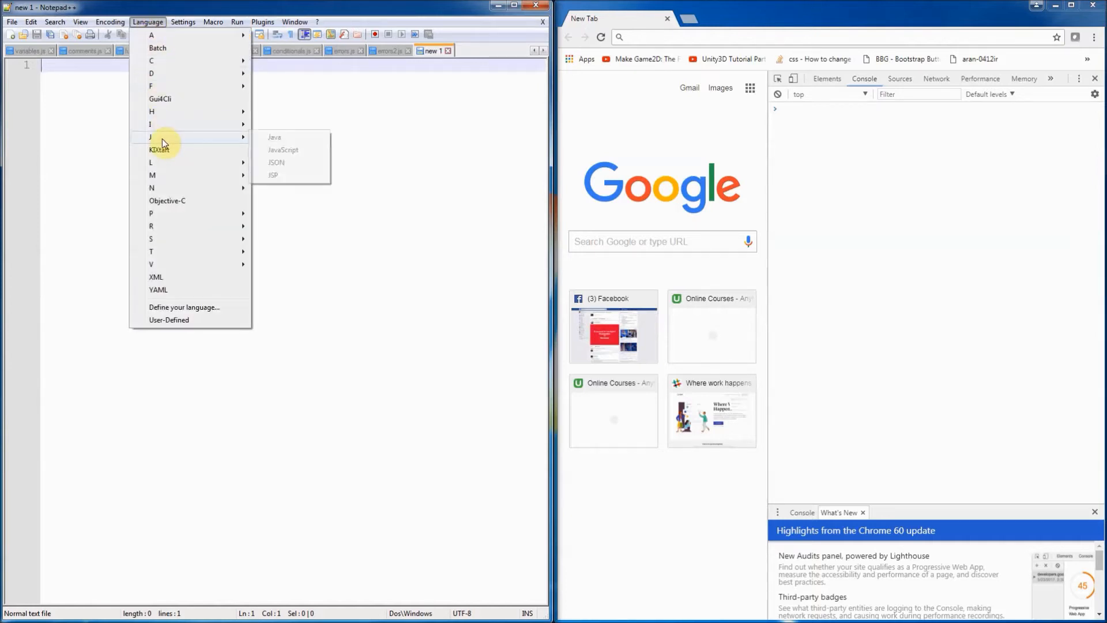
left_click(283, 150)
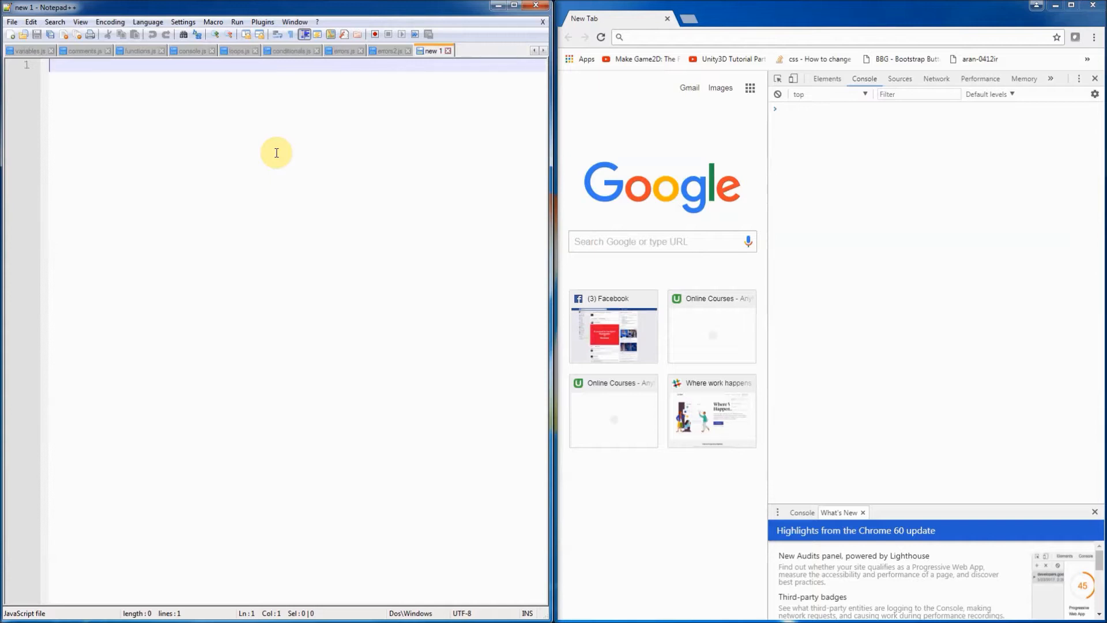
mouse_move(742, 135)
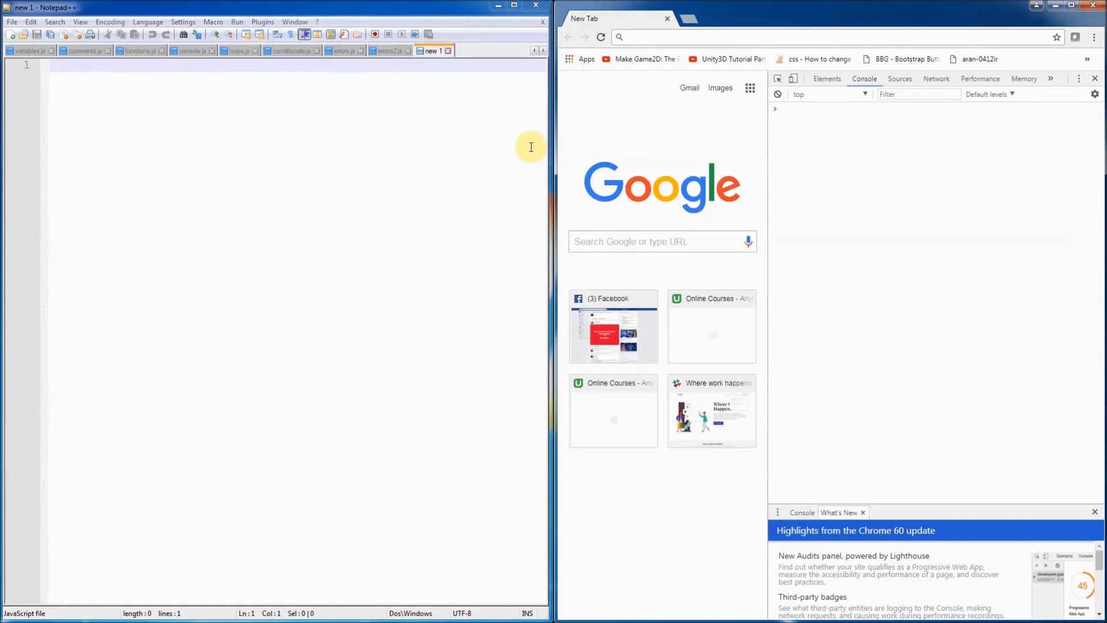
Run console.log("Hello world"); at the console prompt, printing Hello world
type("c")
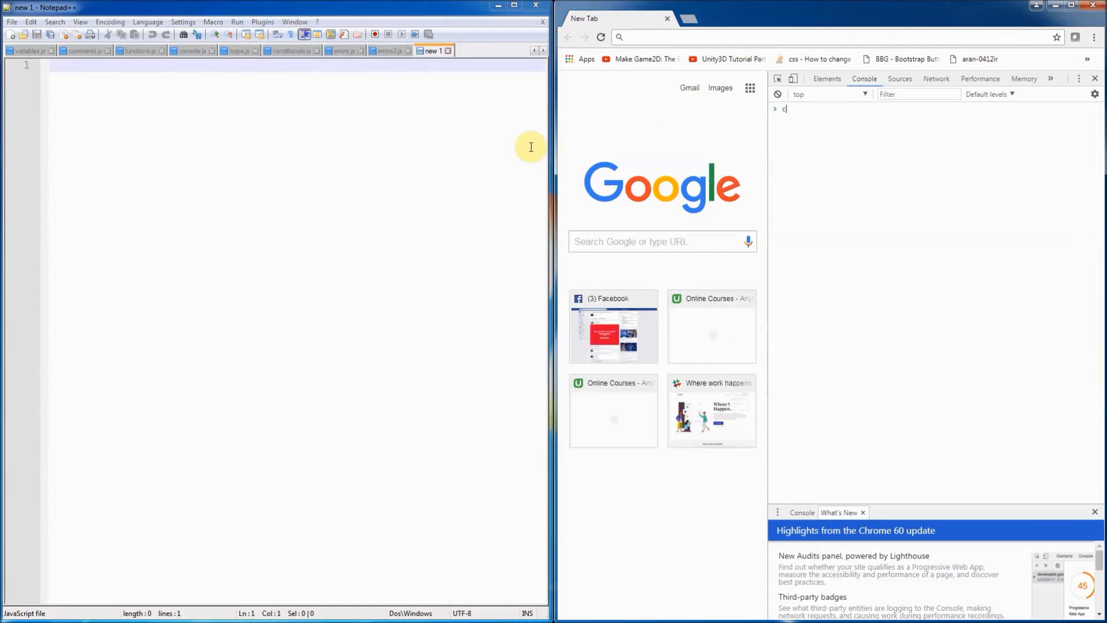
type("onsole.assert")
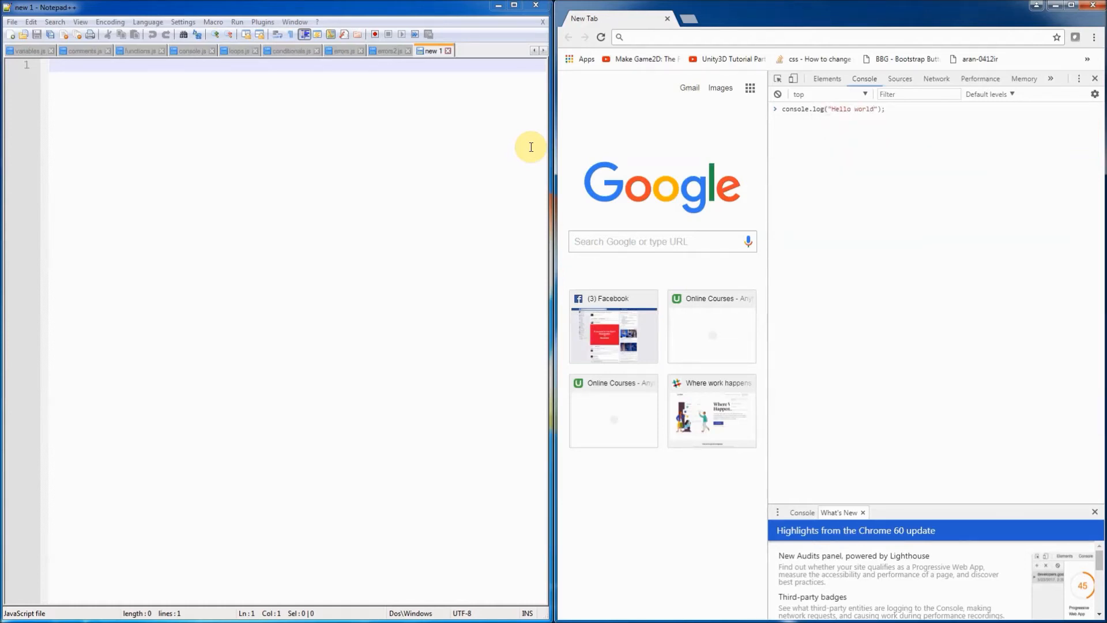
key("Enter")
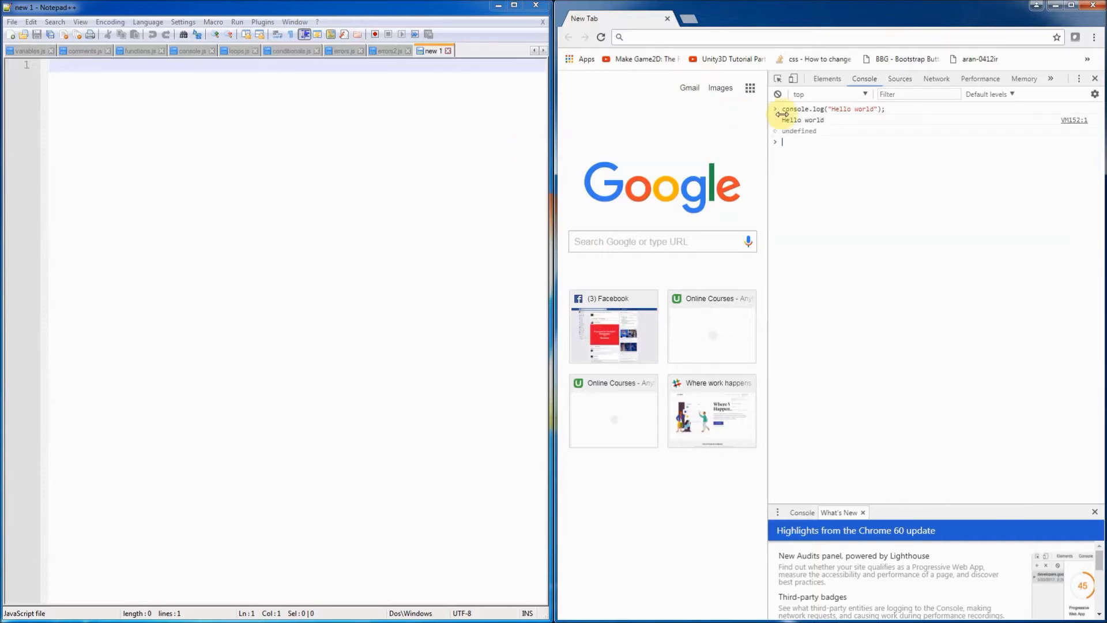
mouse_move(828, 121)
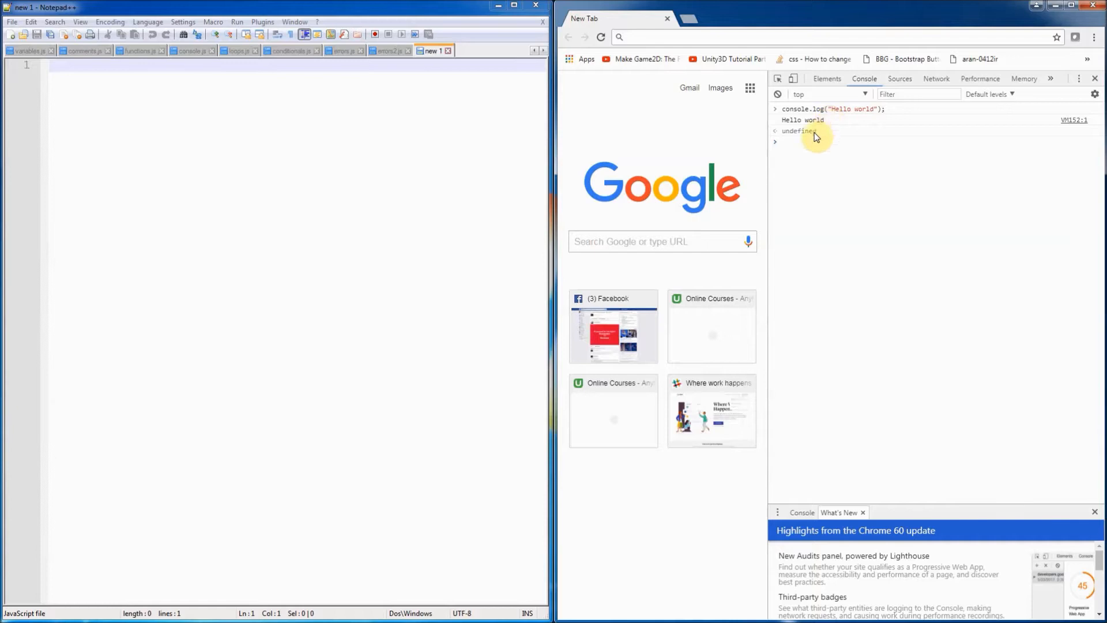
mouse_move(539, 80)
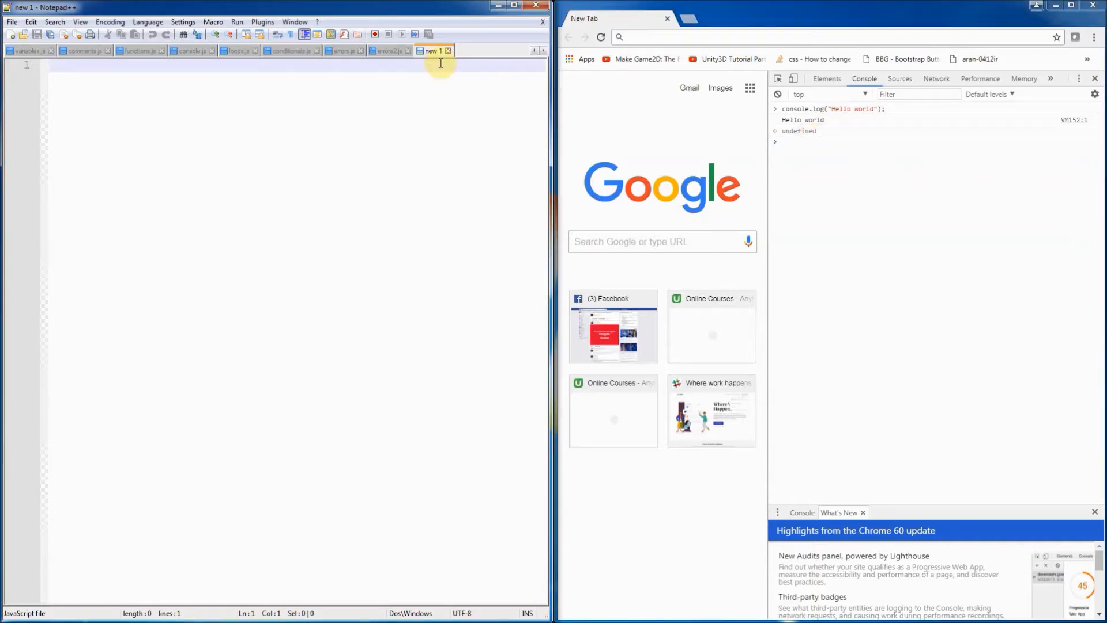
Write console.log("Programming is fun"); in Notepad++ and paste it into the console prompt
type("console.")
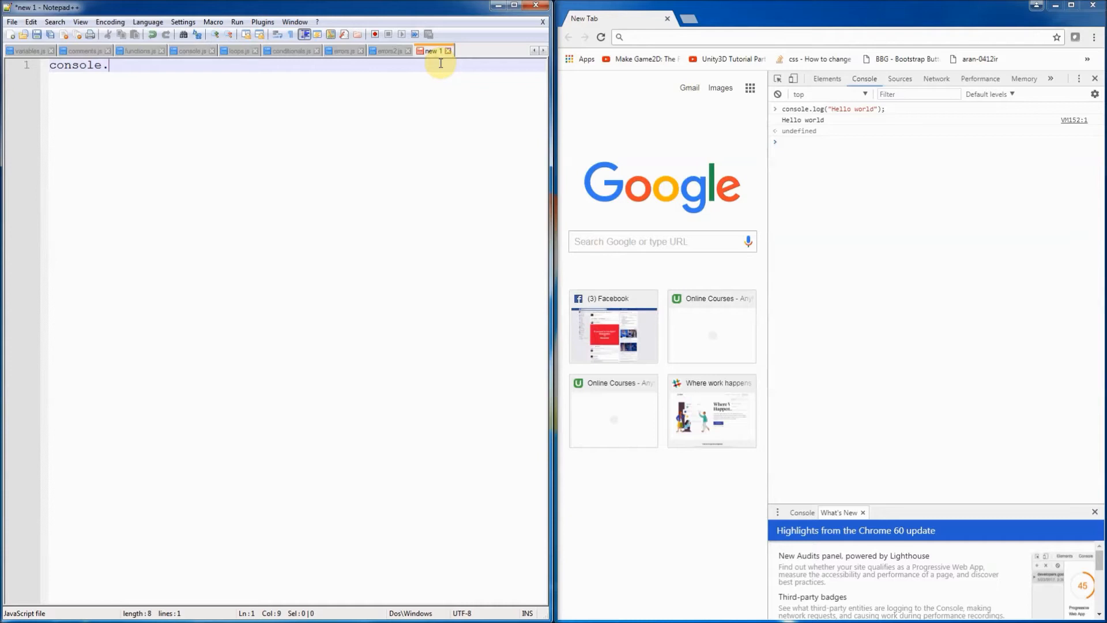
type("log()")
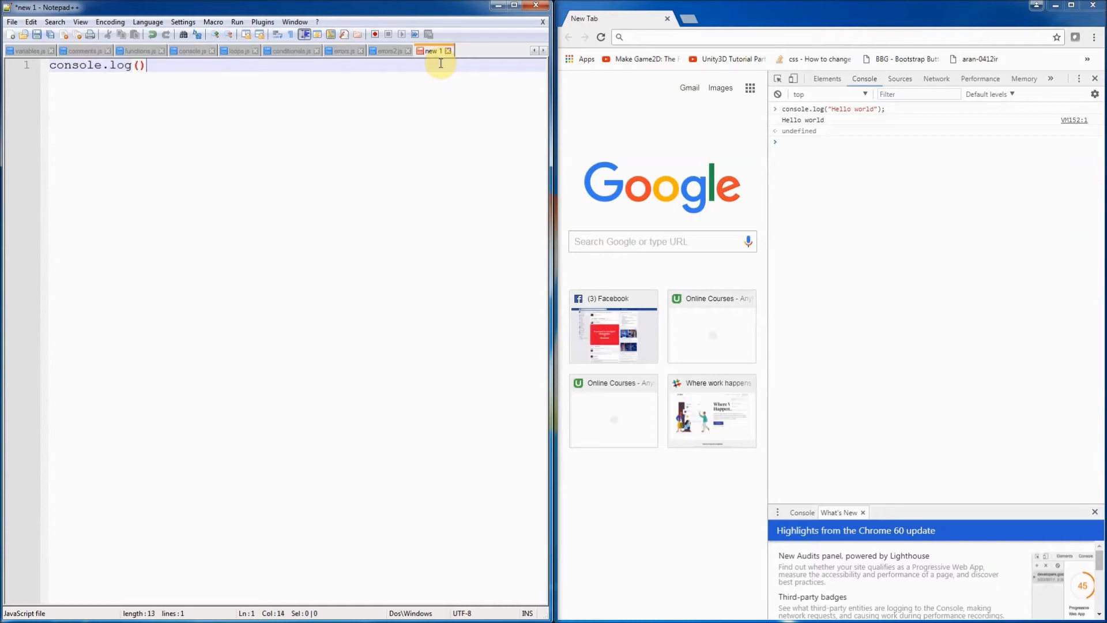
type(";")
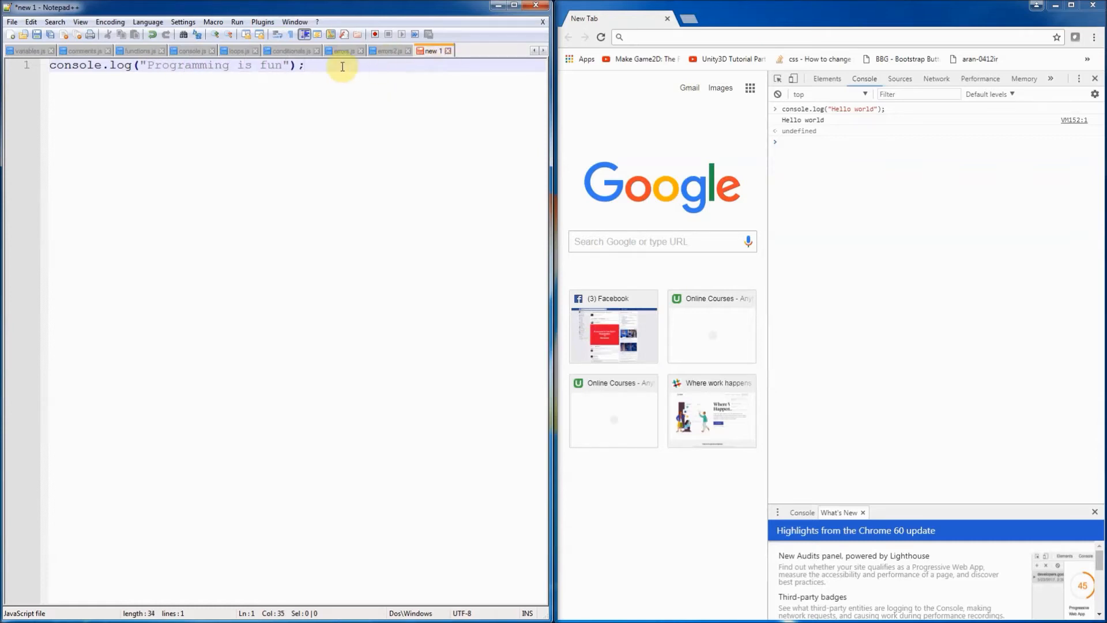
right_click(102, 67)
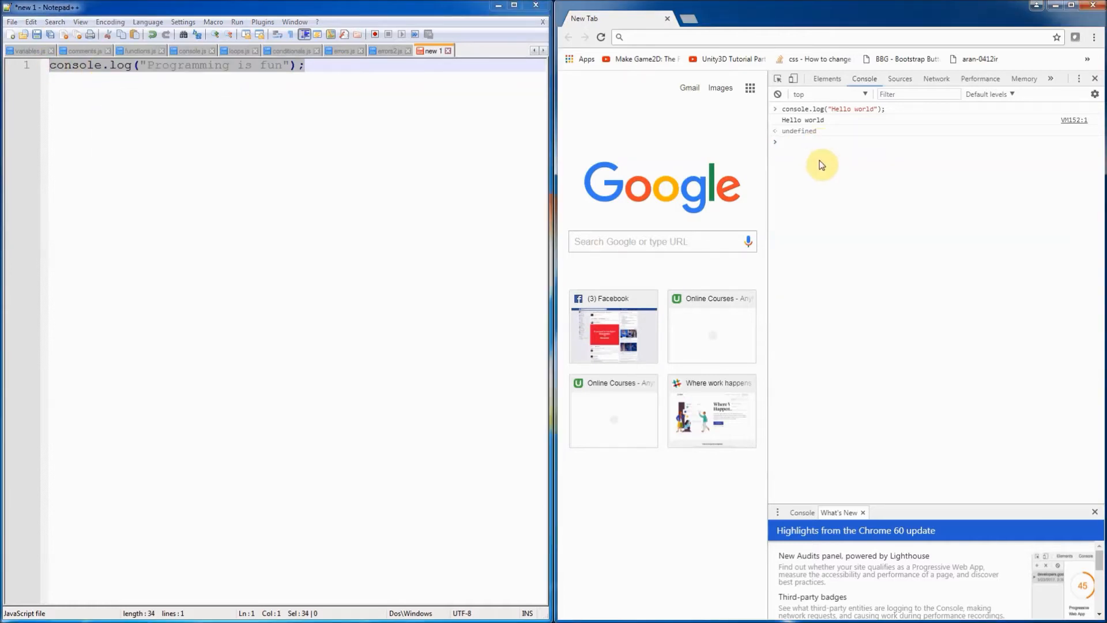
type("console.log(\"Programming is fun\");")
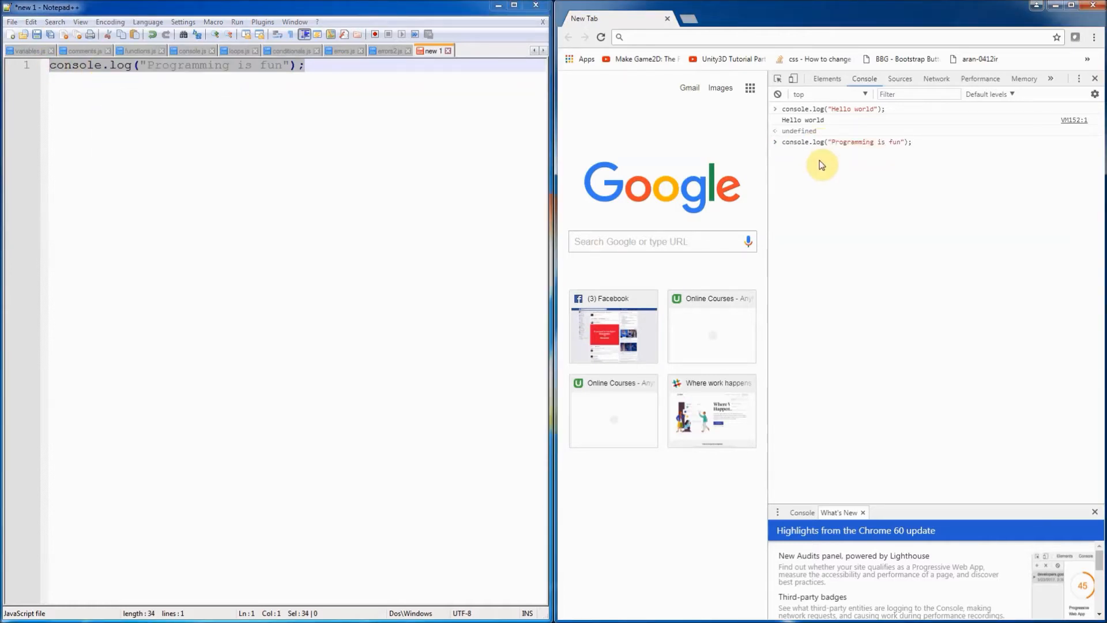
mouse_move(465, 182)
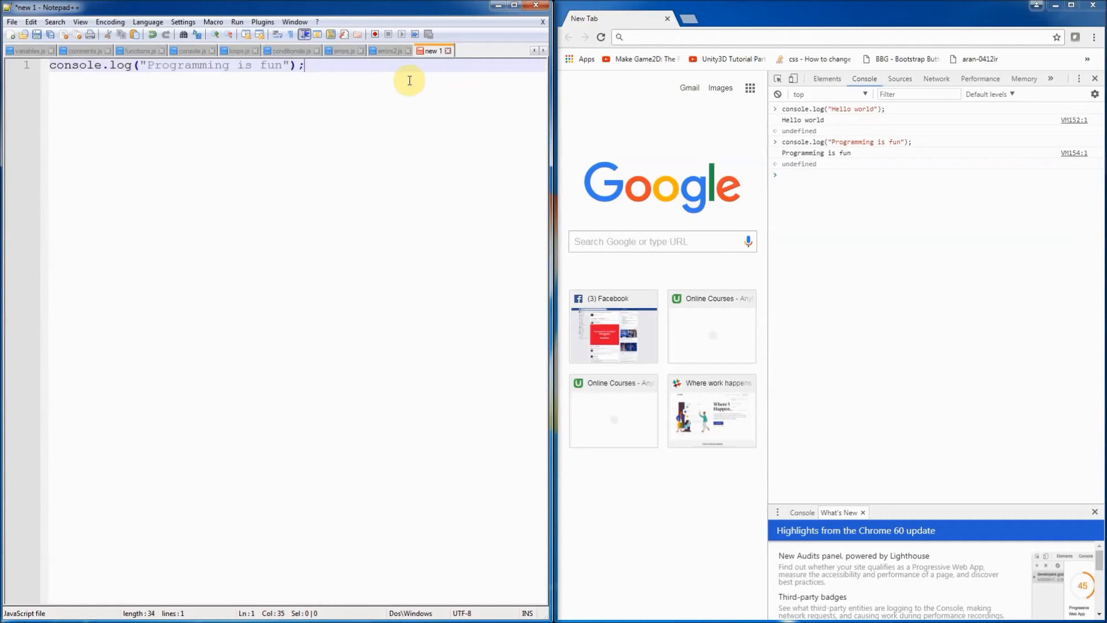
Add console.log(5); on line 3, run it, then change it to console.log(5 + 2); printing 7
type("console.log(")
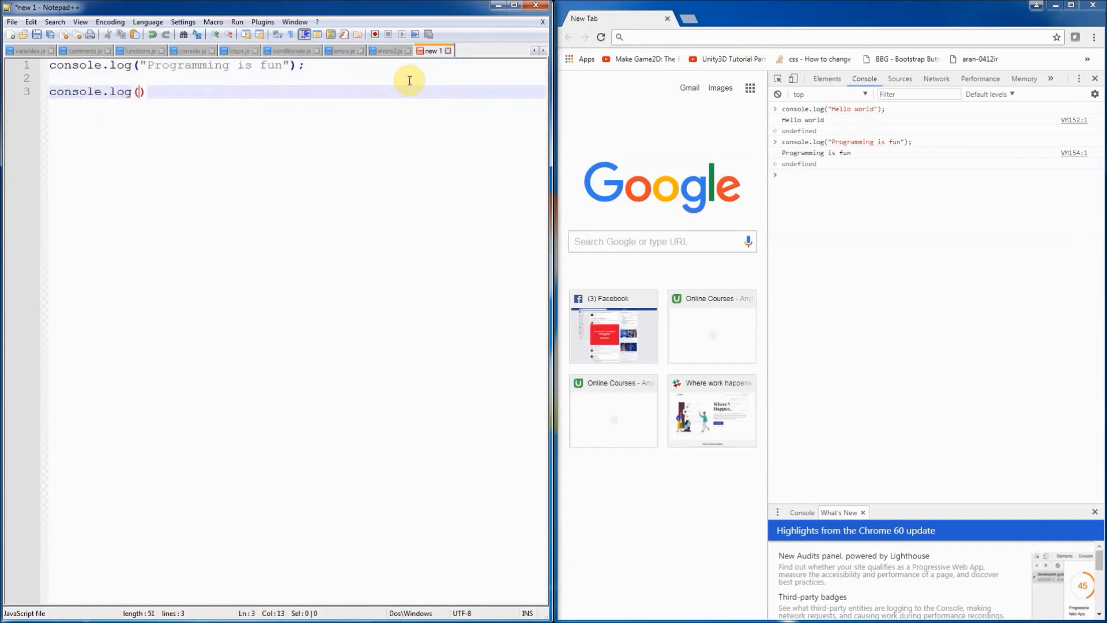
type("5);")
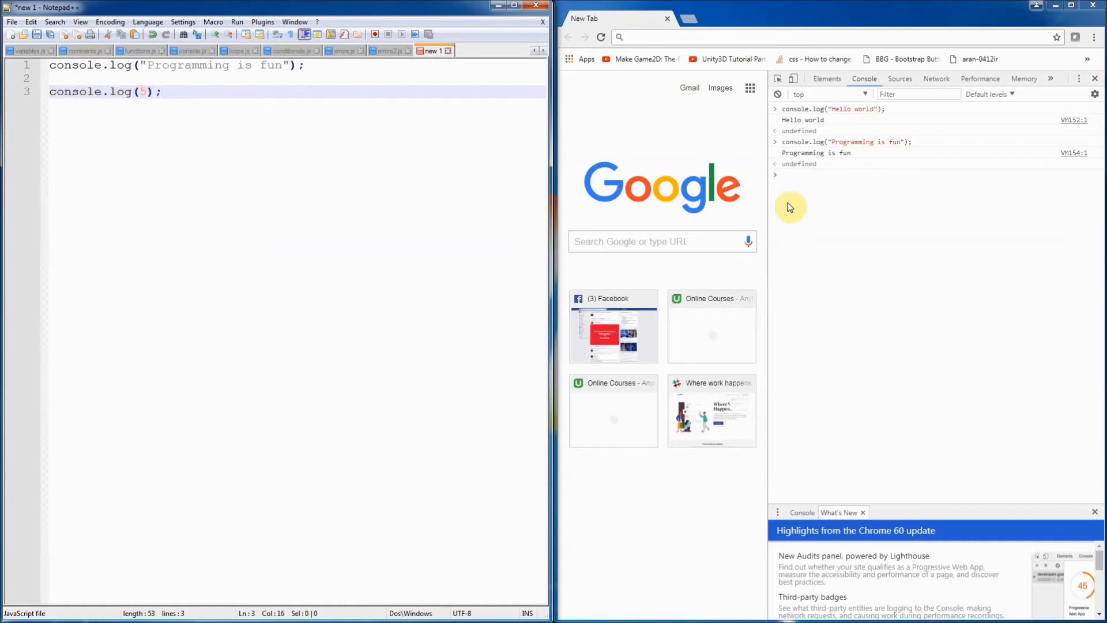
type("console.log(5);")
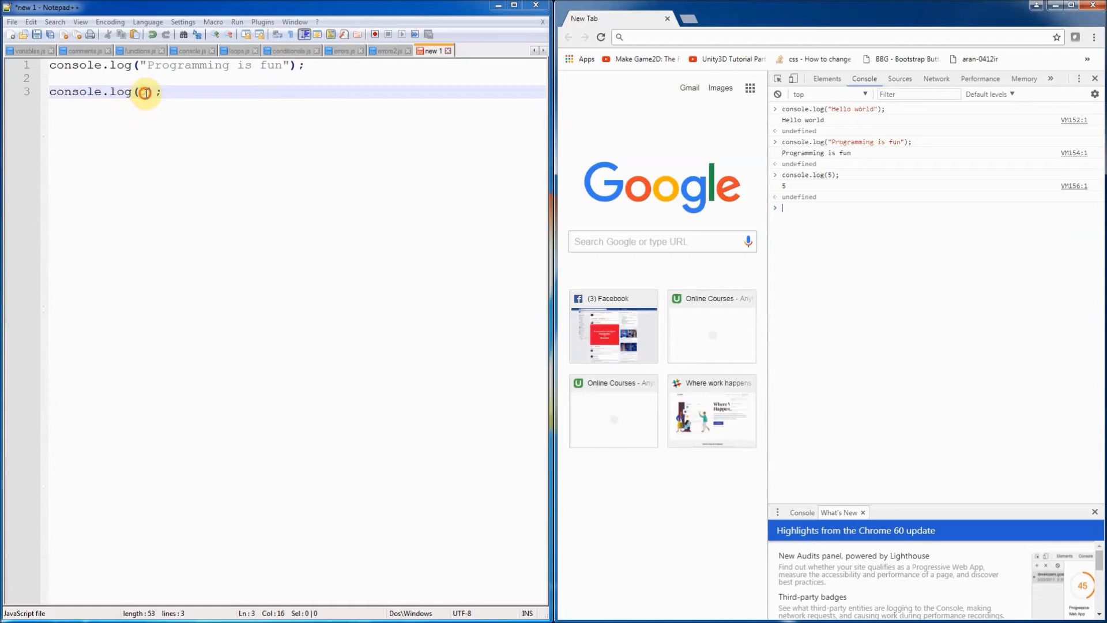
type("5")
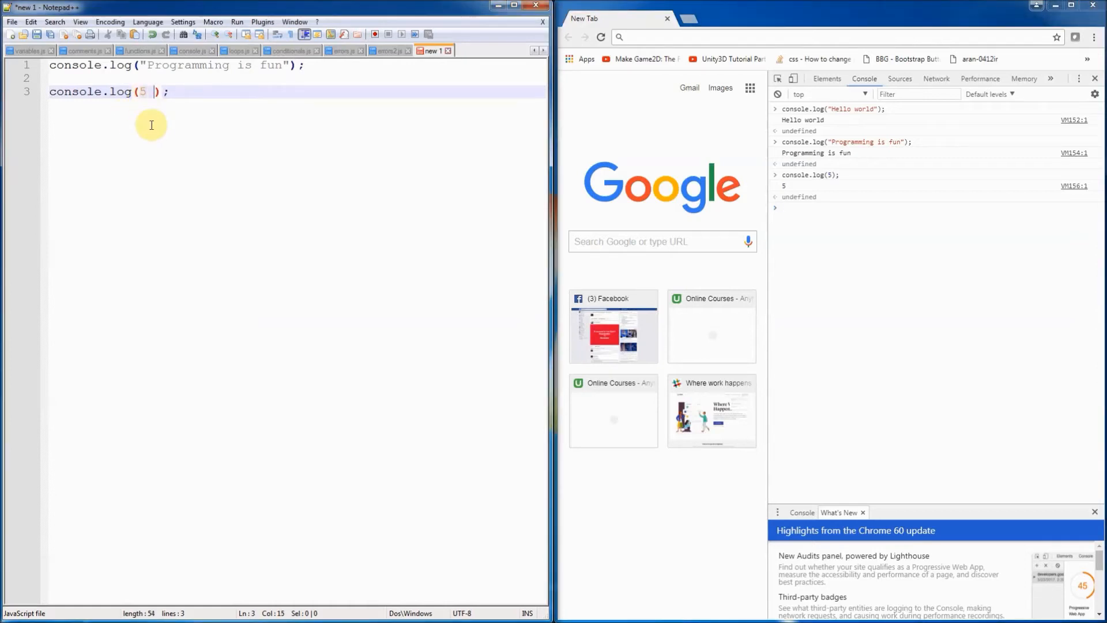
type("+ 2")
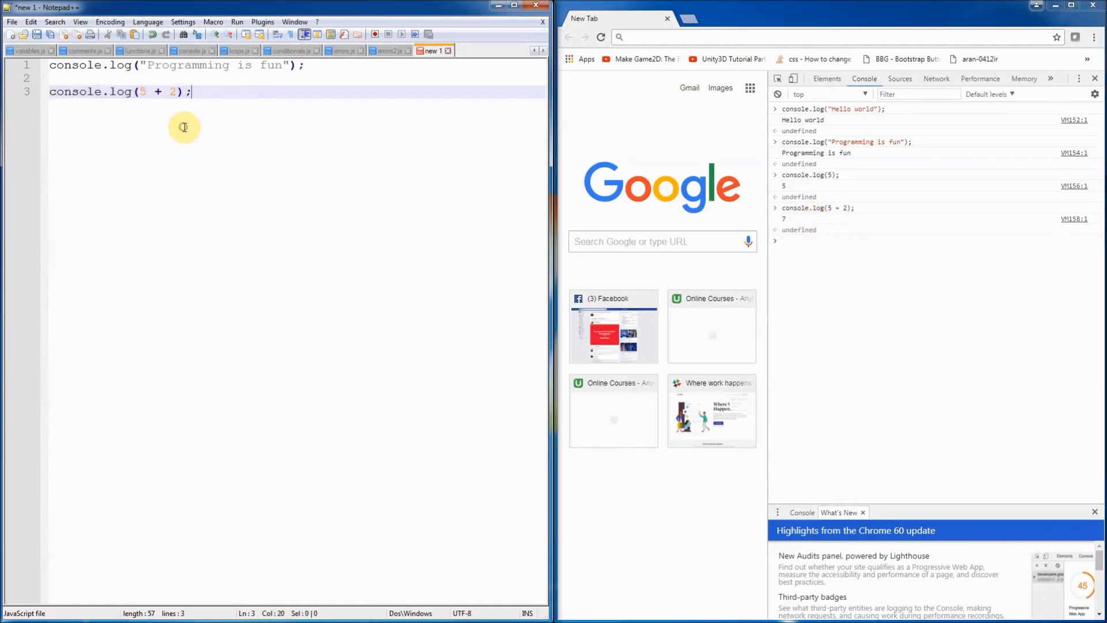
Add console.log(true); and console.log(false); lines below the 5 + 2 statement
key("Enter")
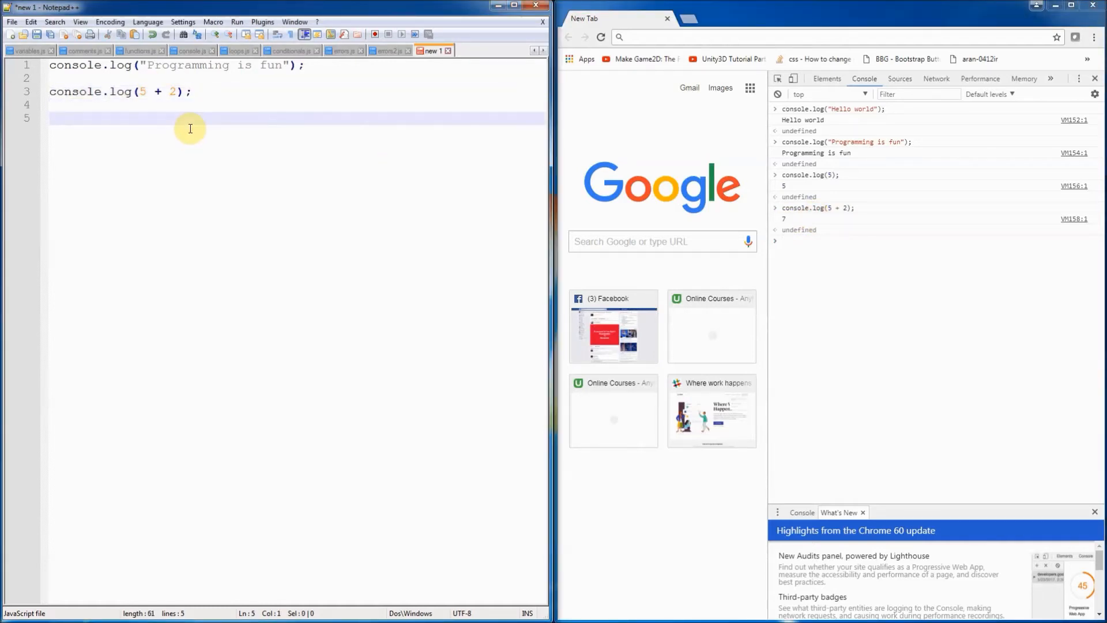
type("console")
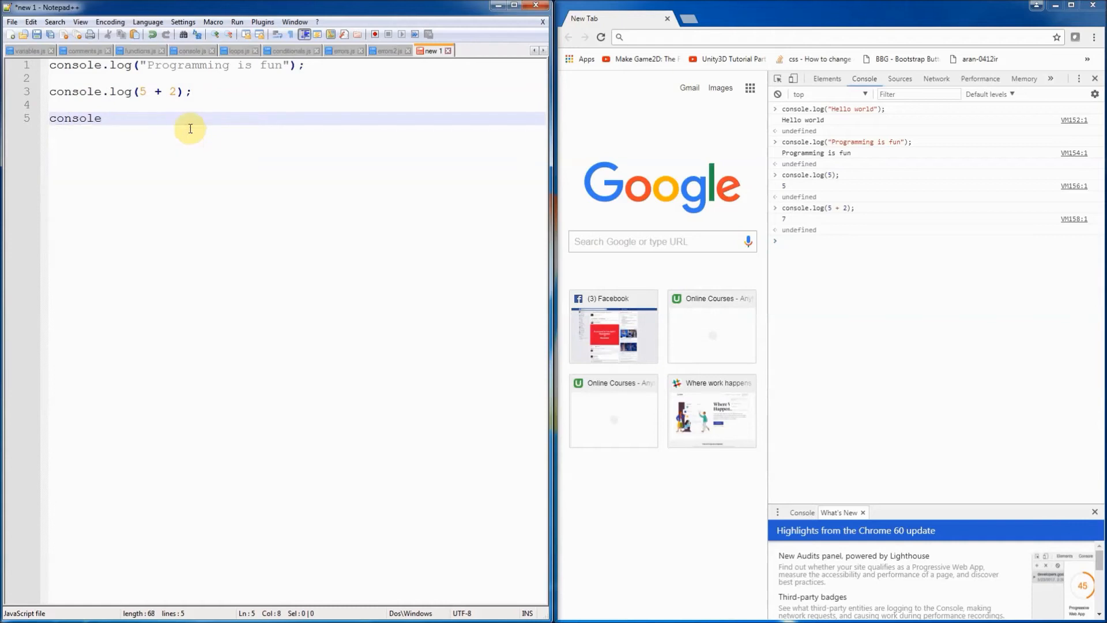
type("(t")
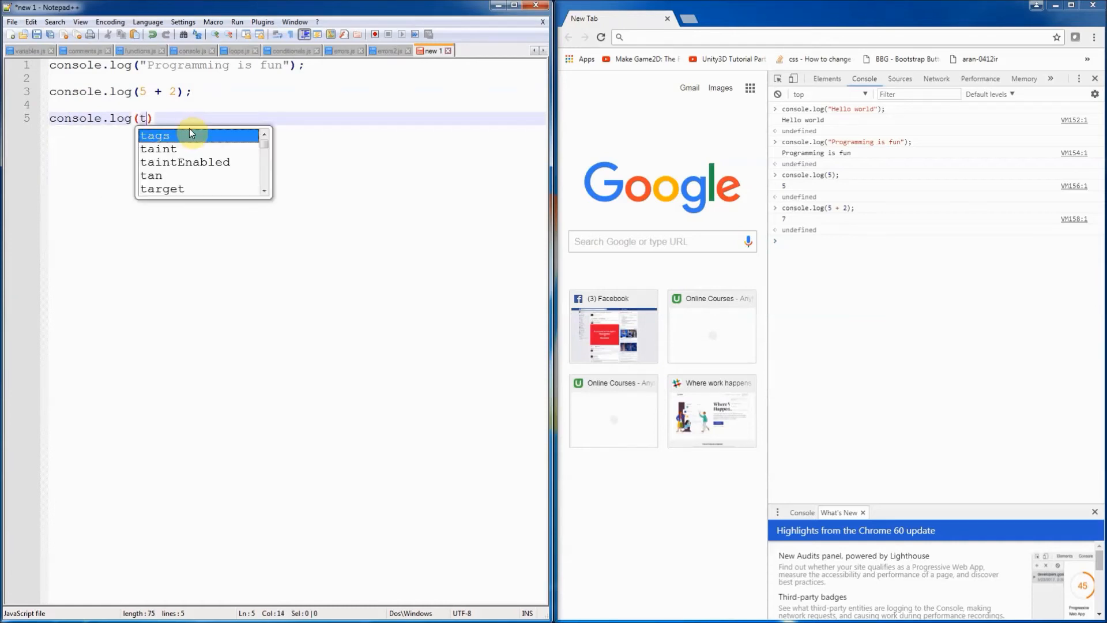
type("rue")
type("cons")
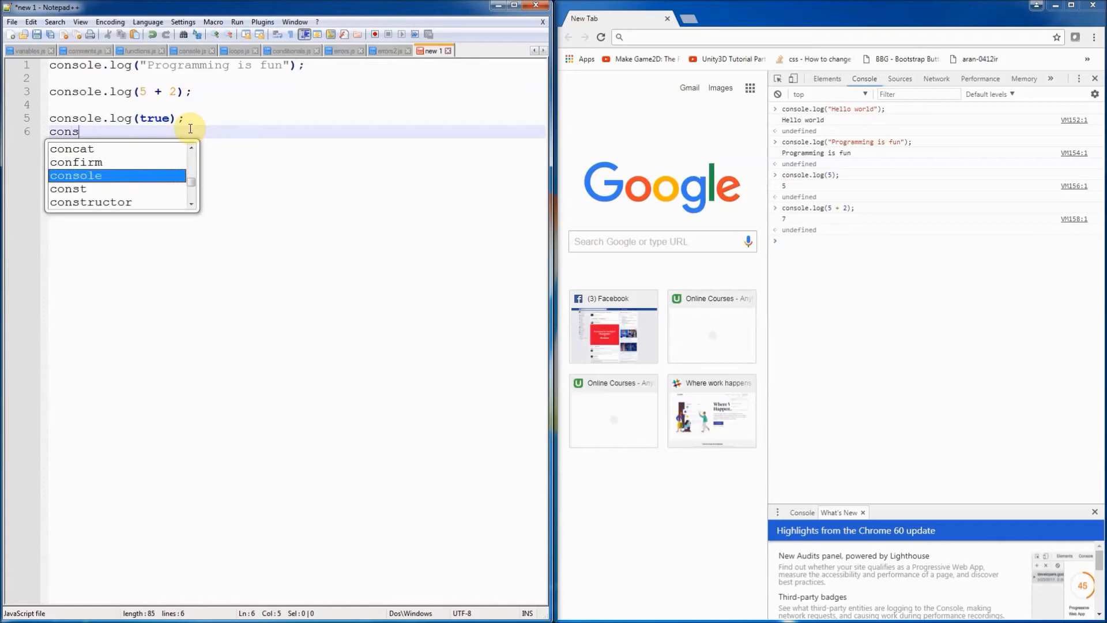
type("ole.log")
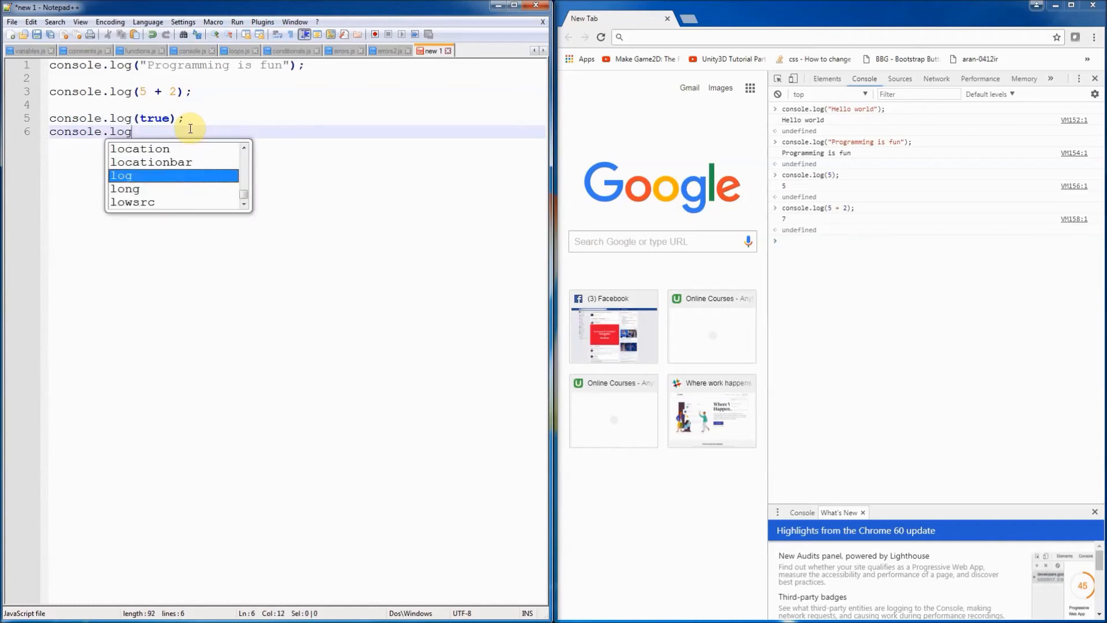
type("(false);")
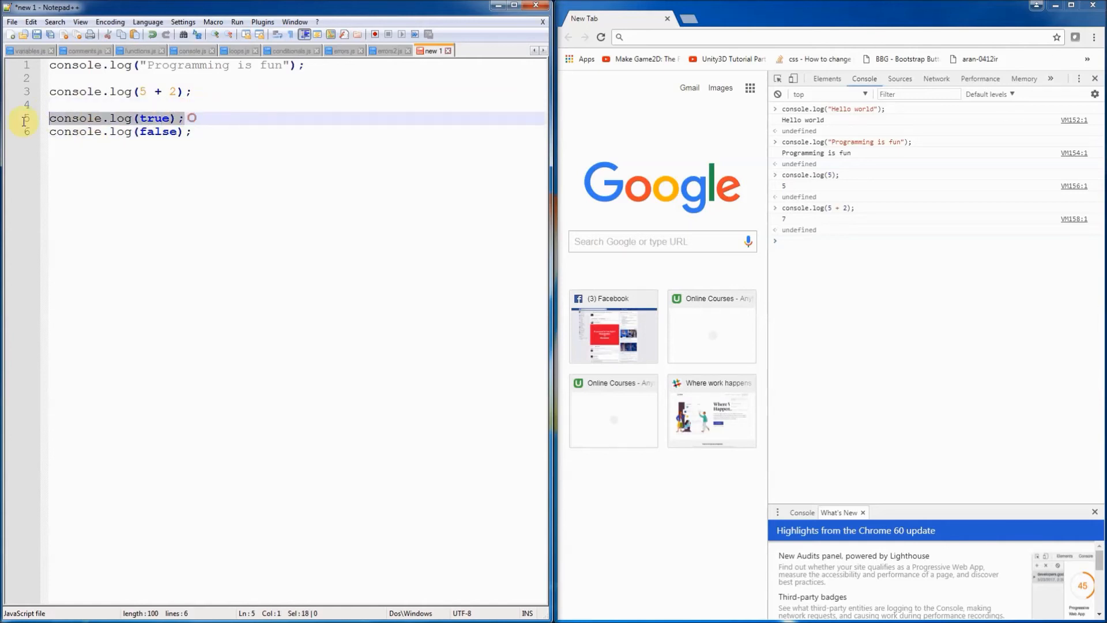
Copy the true and false lines into Chrome's console, printing true and false
right_click(141, 117)
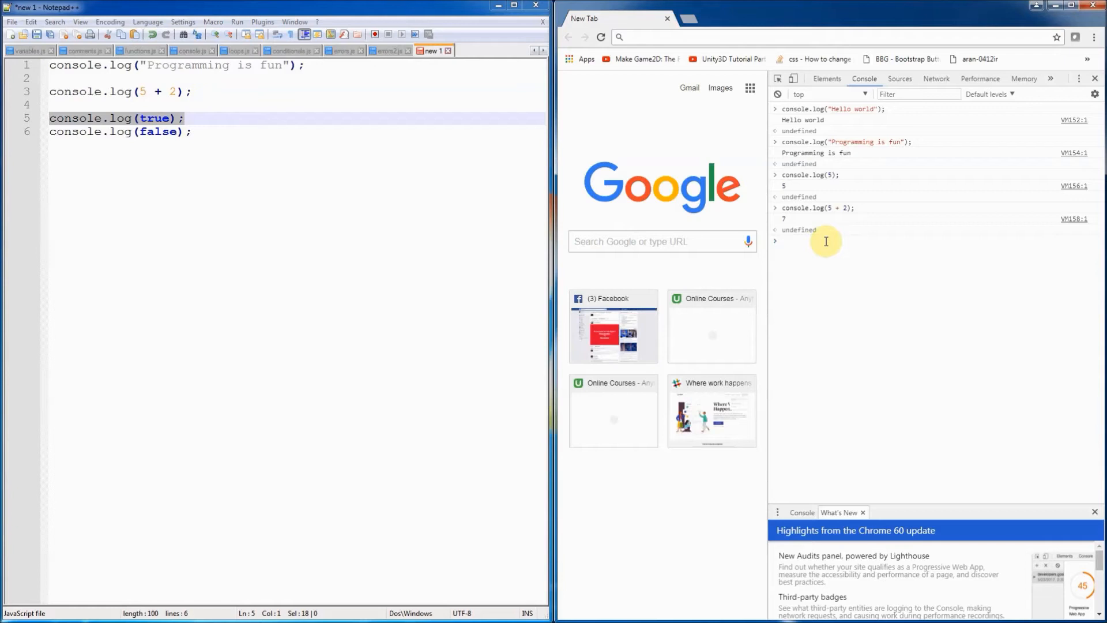
type("console.log(true);")
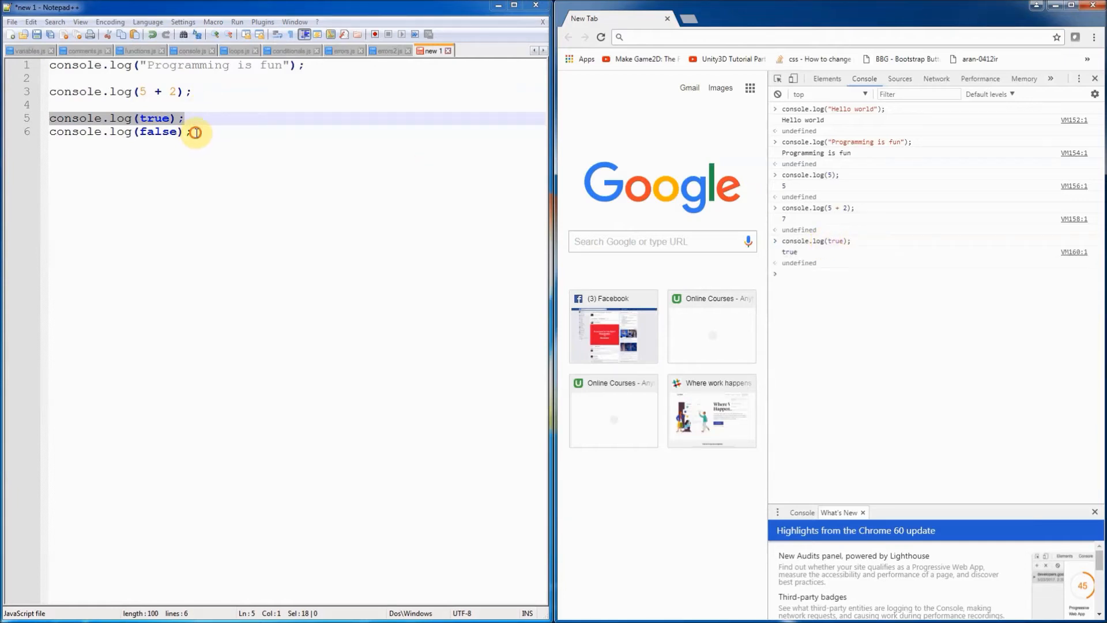
right_click(196, 133)
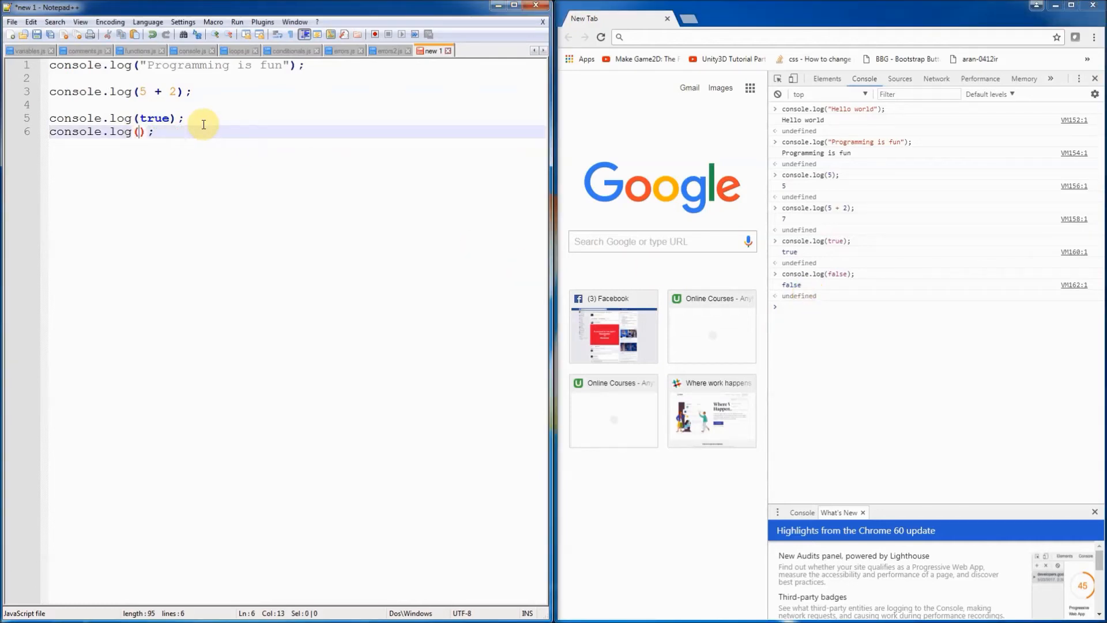
Change line 6 to console.log(1,2,3); so the console prints 1 2 3
type("1")
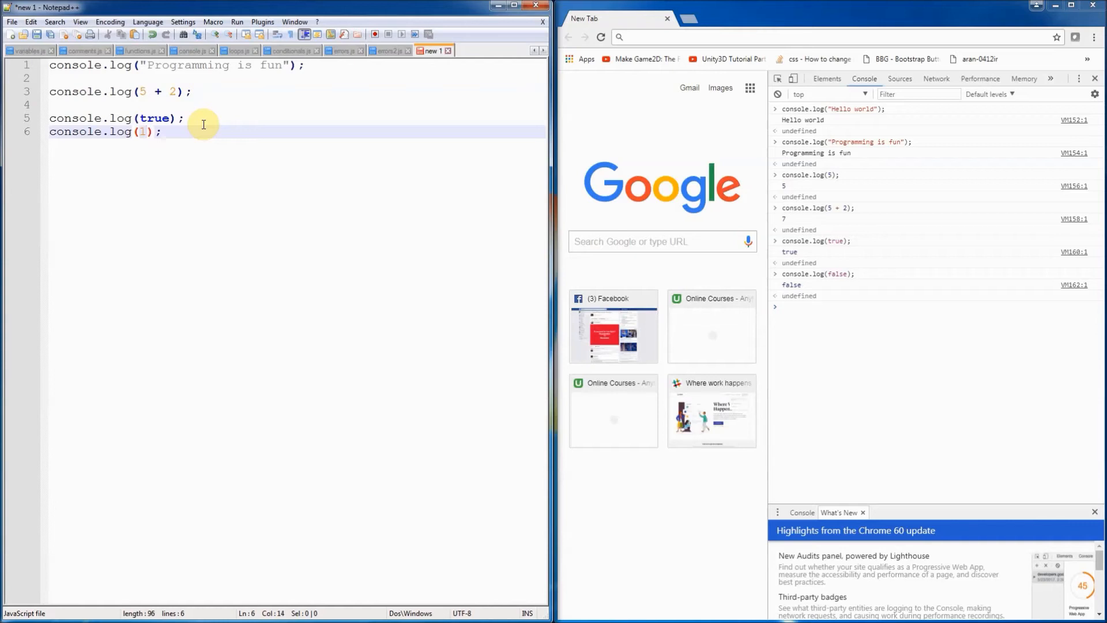
type(",2,3")
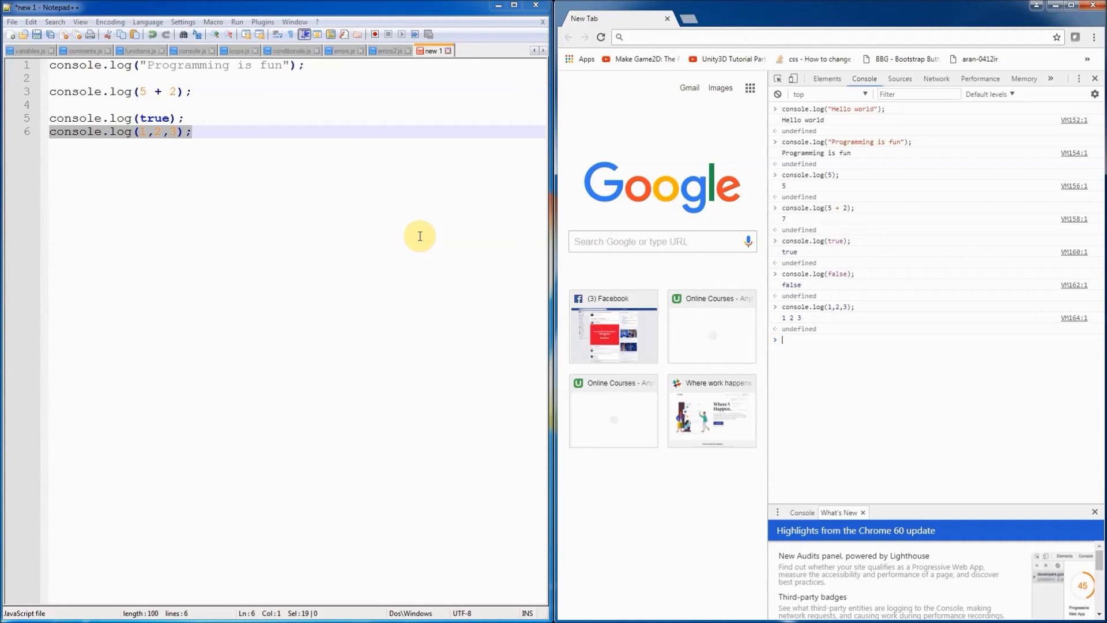
Write line 8: console.log("One plus one equals " + string(2) ); ending with a semicolon
key("Enter")
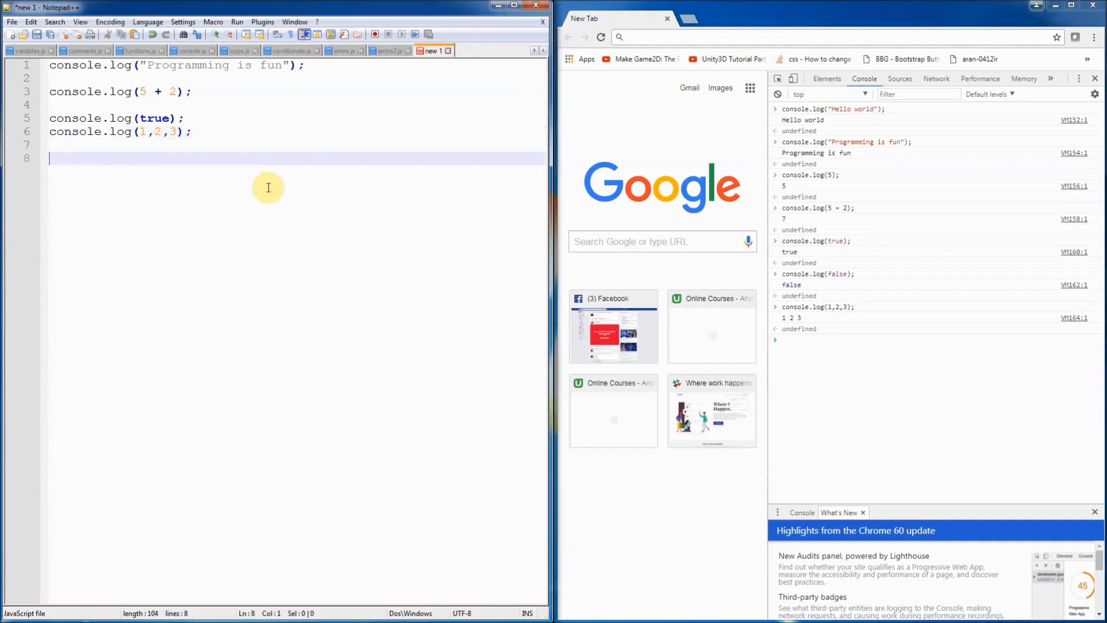
type("console.log(")
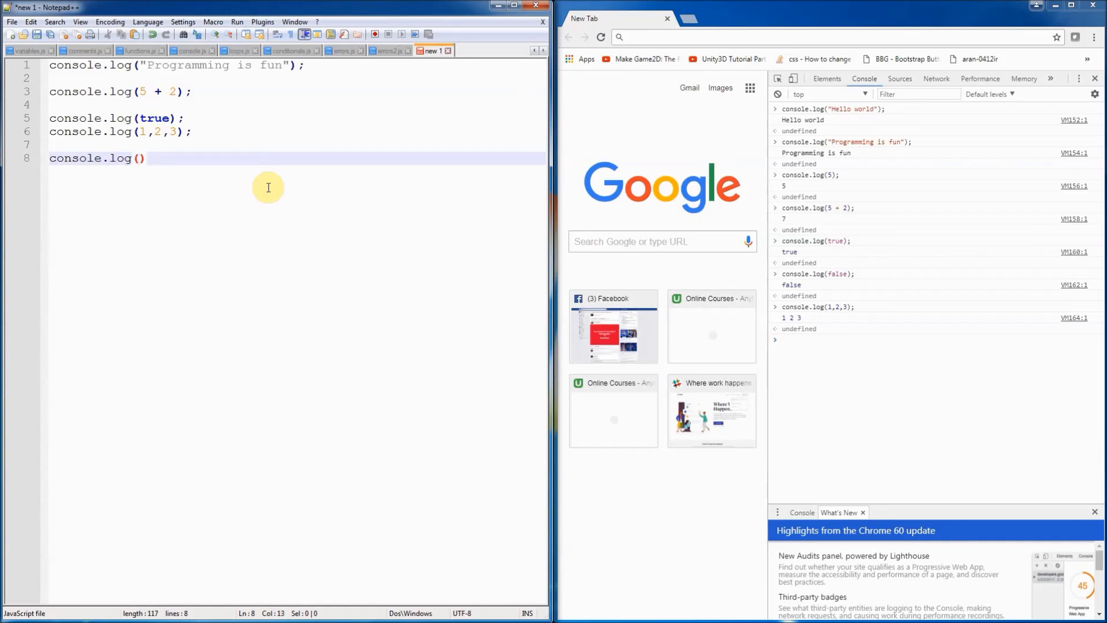
type("\"\"")
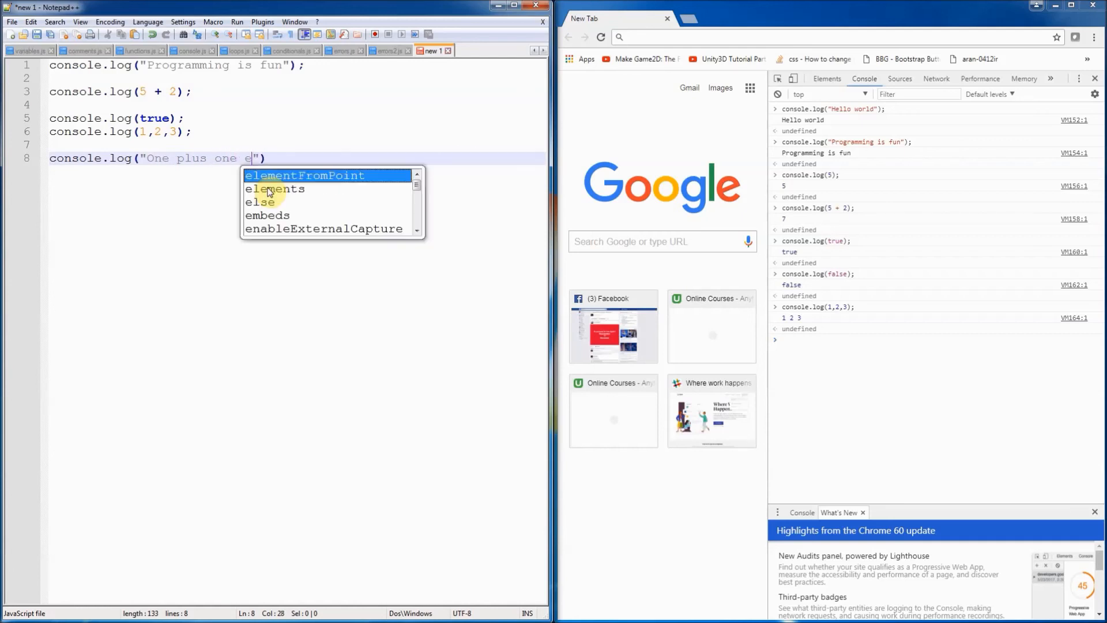
type("quals")
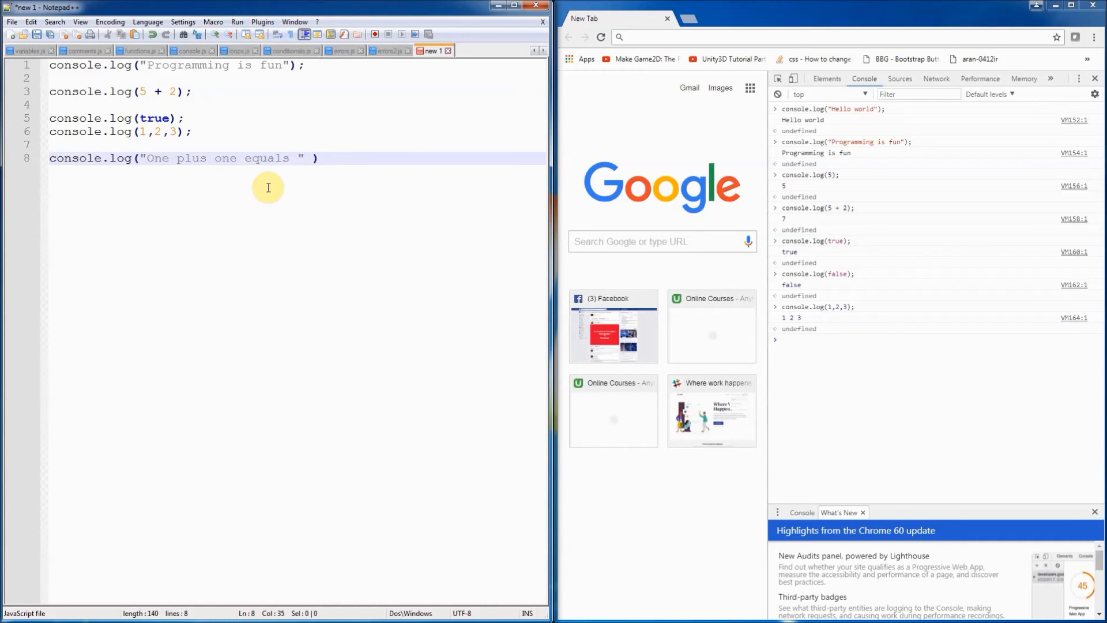
type("+")
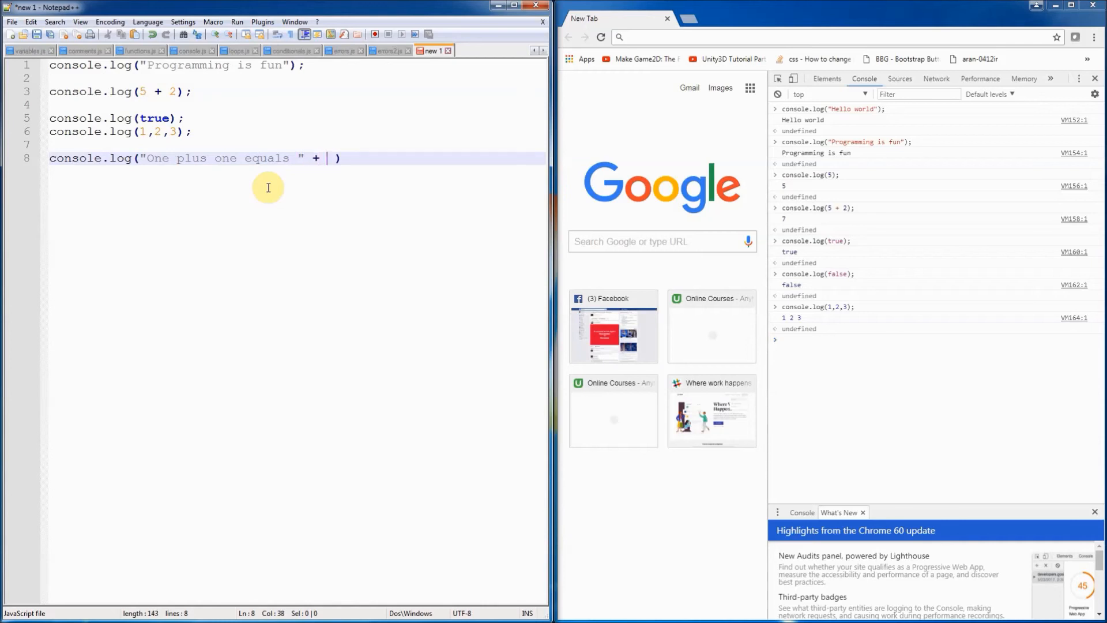
type("s")
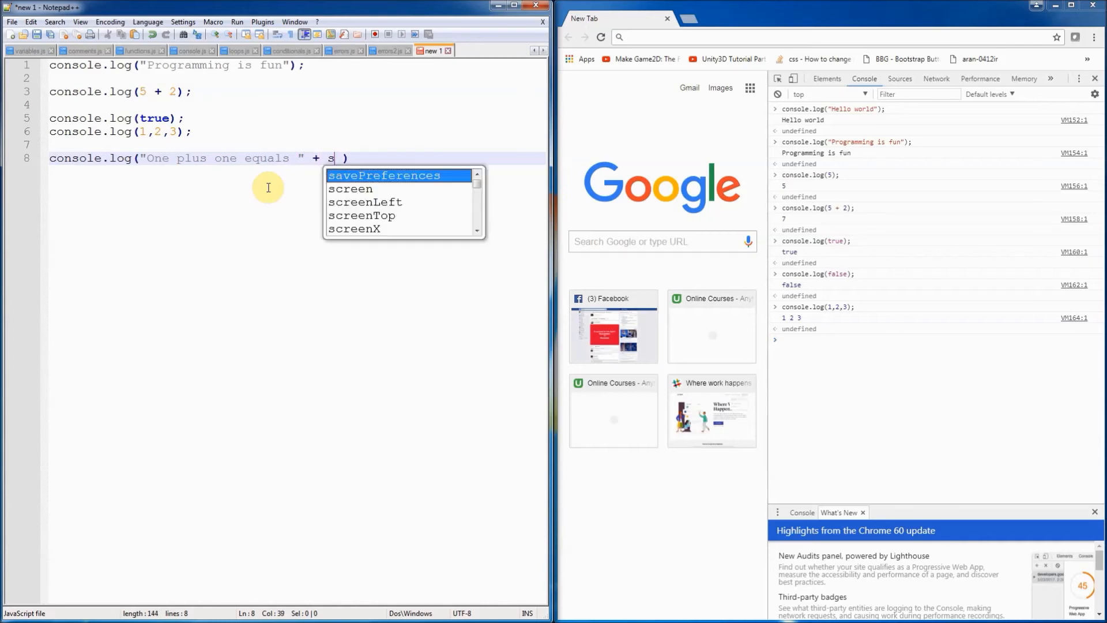
type("tring(2)")
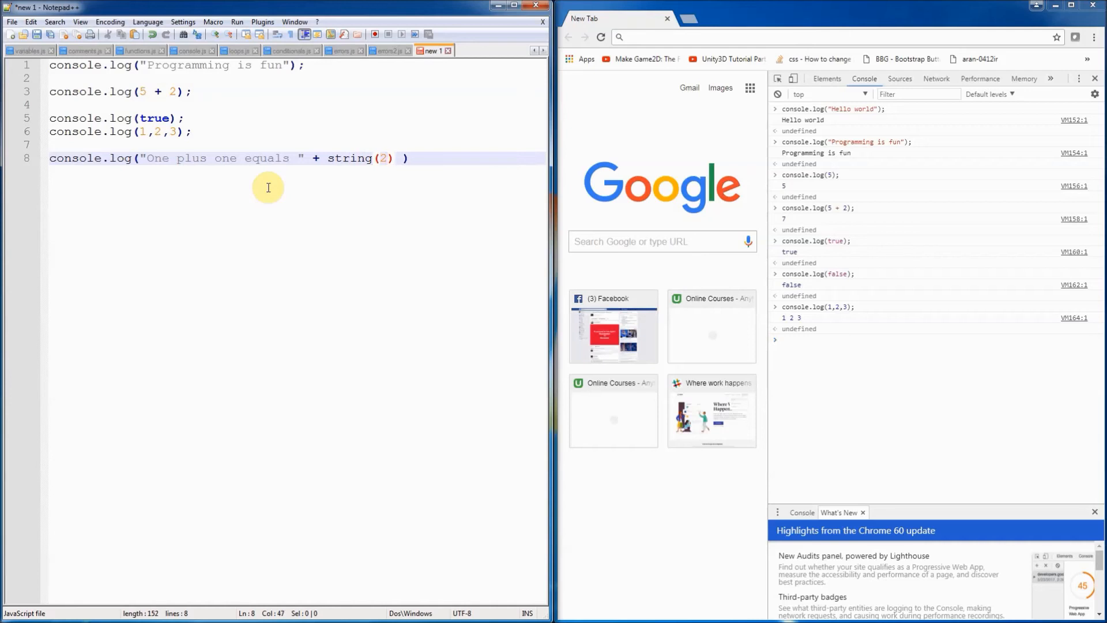
left_click(416, 158)
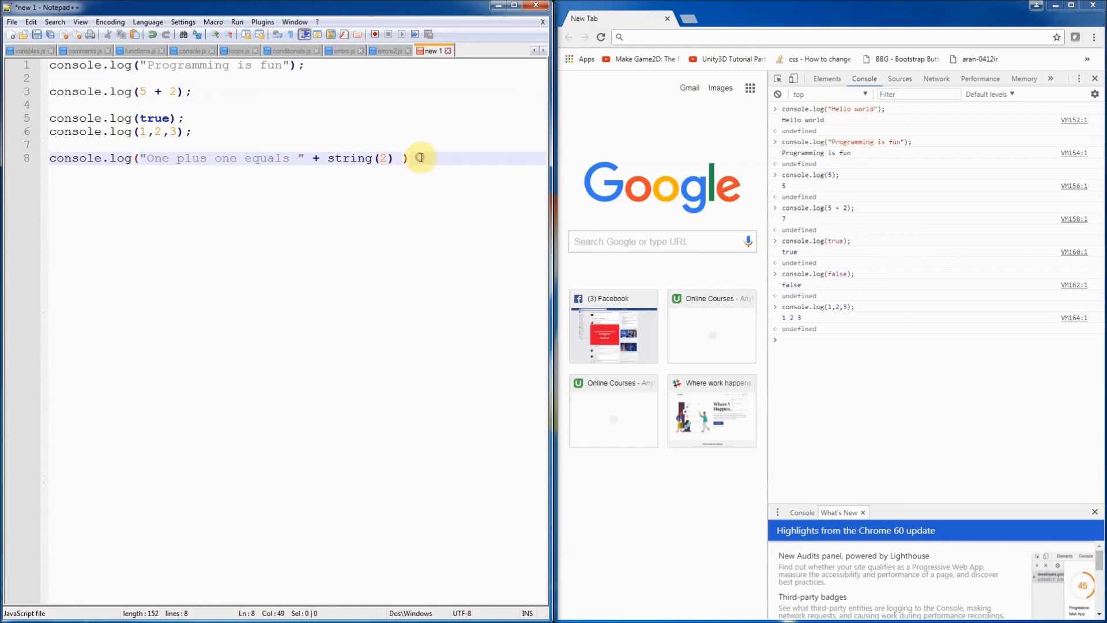
type(";")
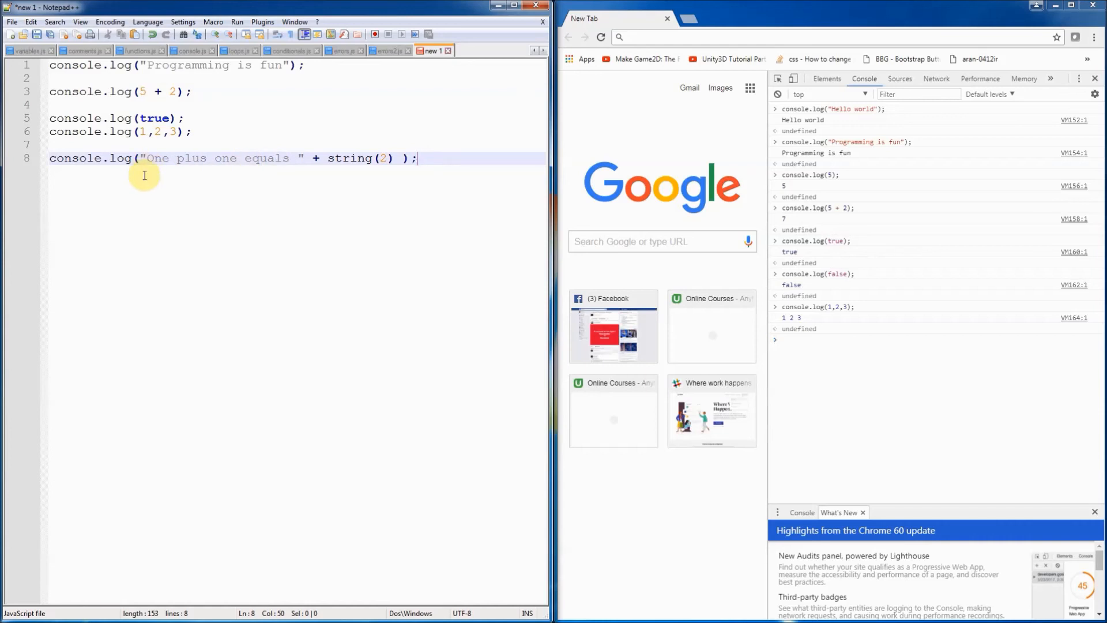
mouse_move(335, 166)
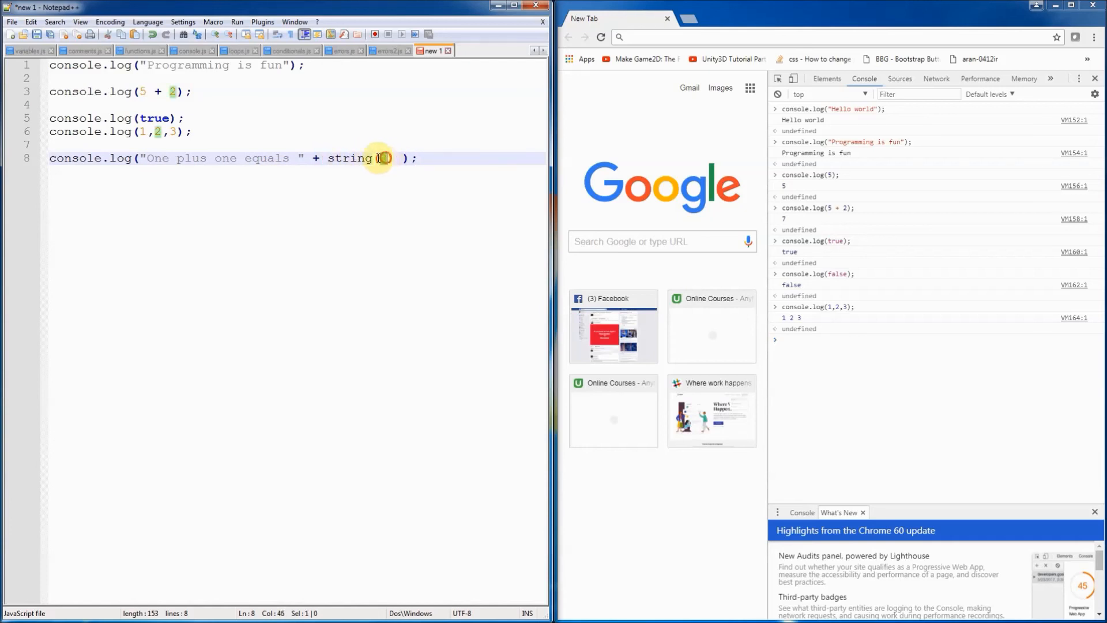
Run the string(2) line in the console, getting ReferenceError: string is not defined
type("2) );")
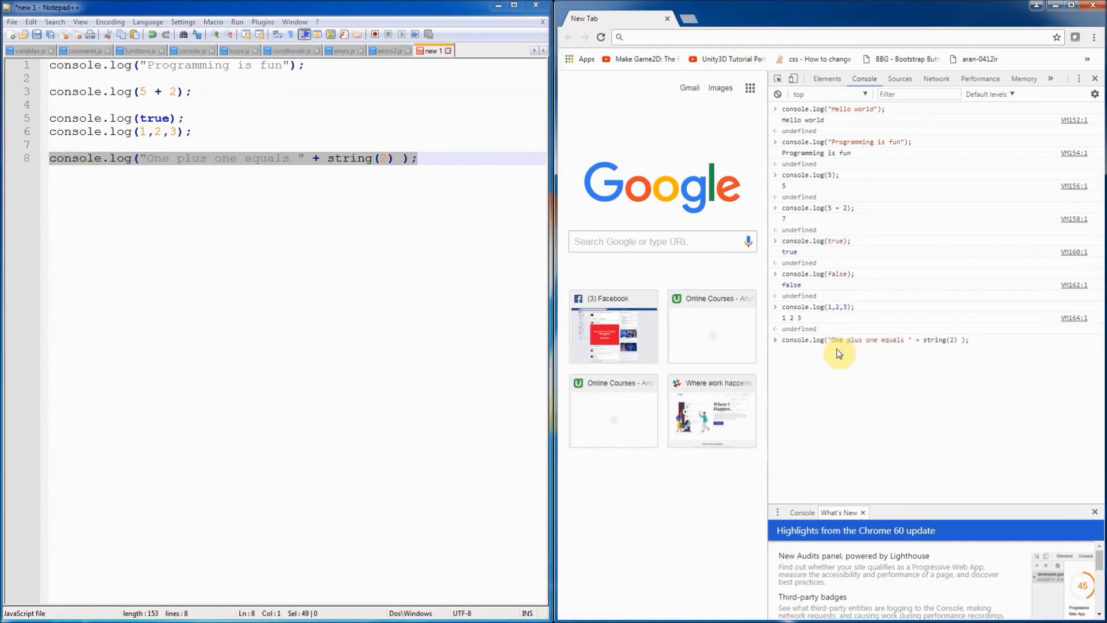
key("Enter")
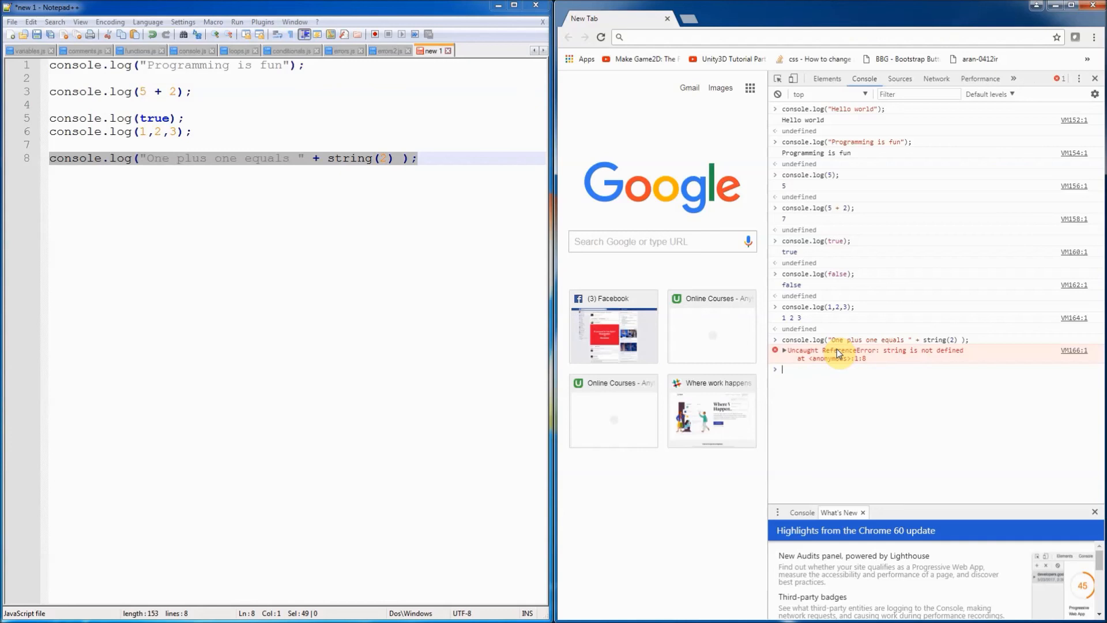
mouse_move(829, 348)
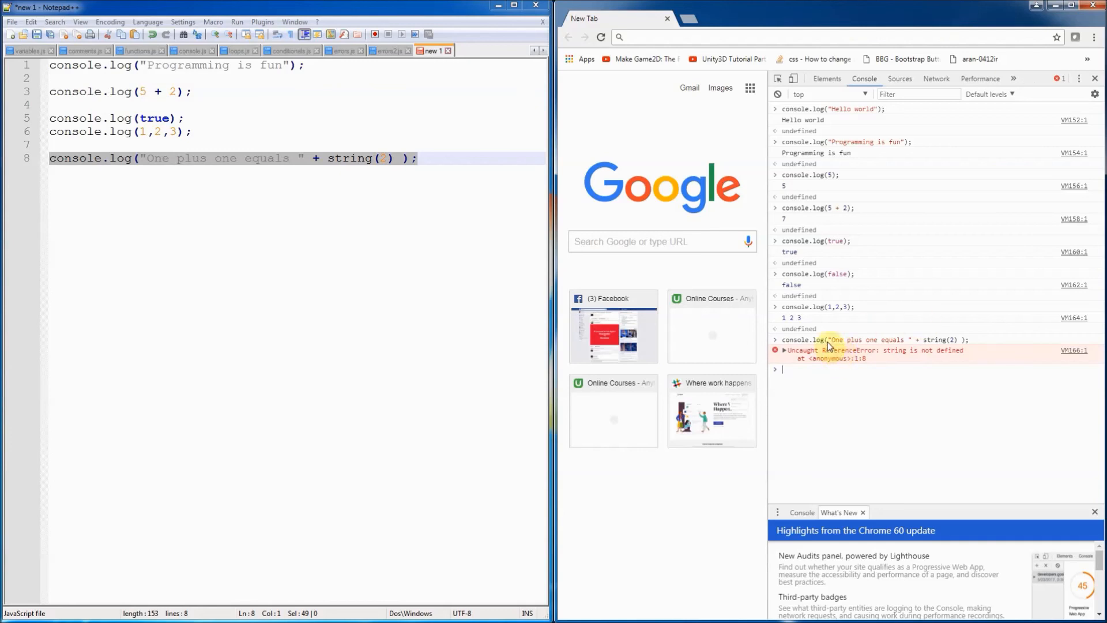
mouse_move(418, 212)
type("S")
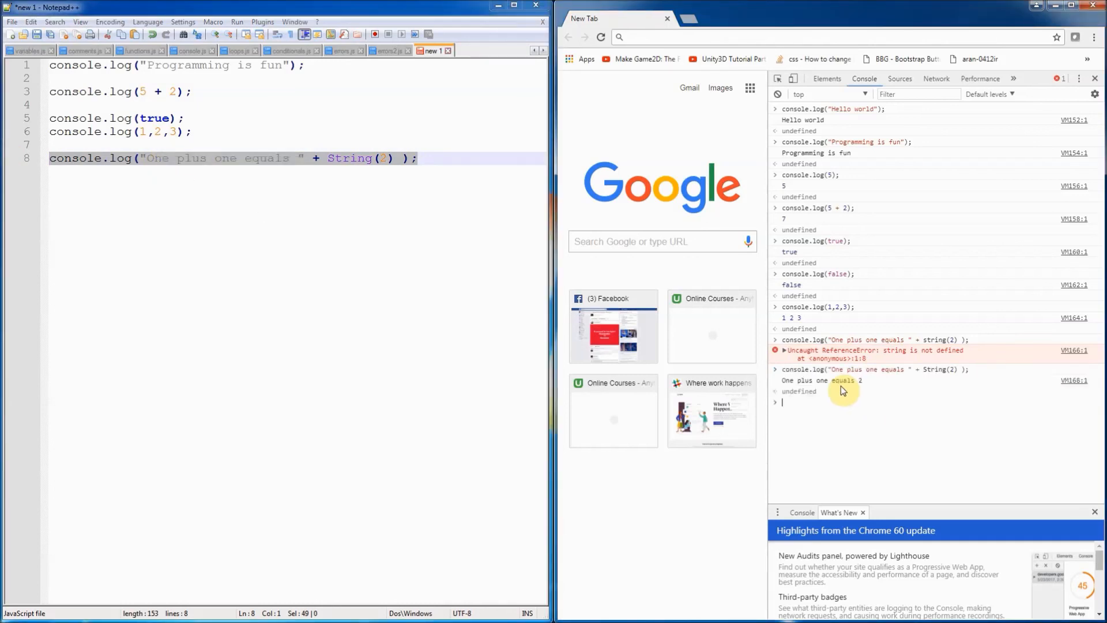
mouse_move(932, 346)
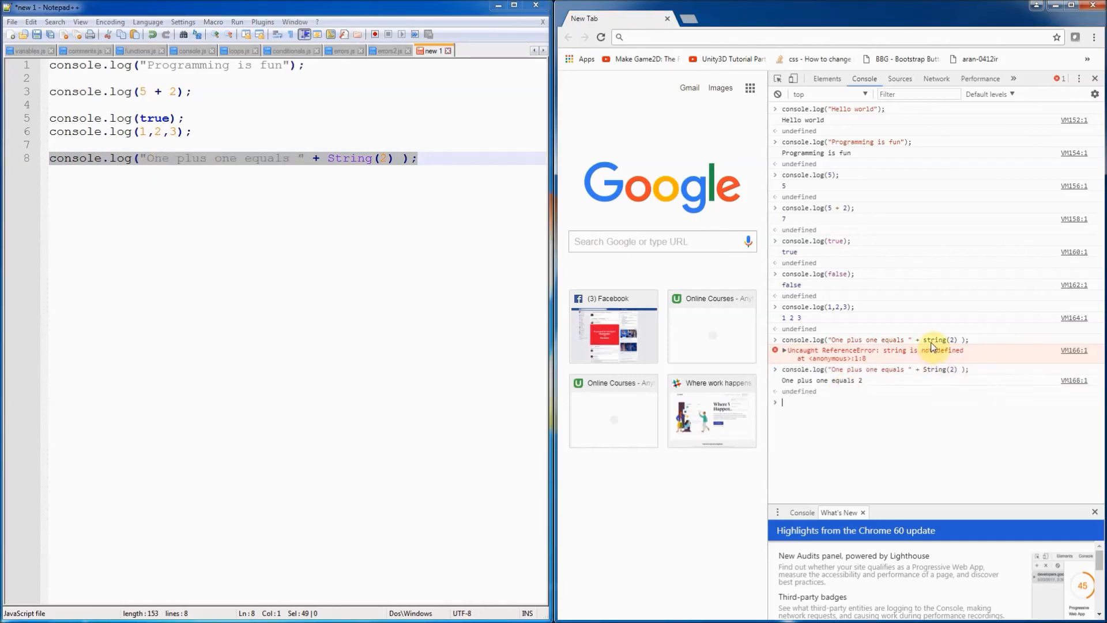
mouse_move(927, 343)
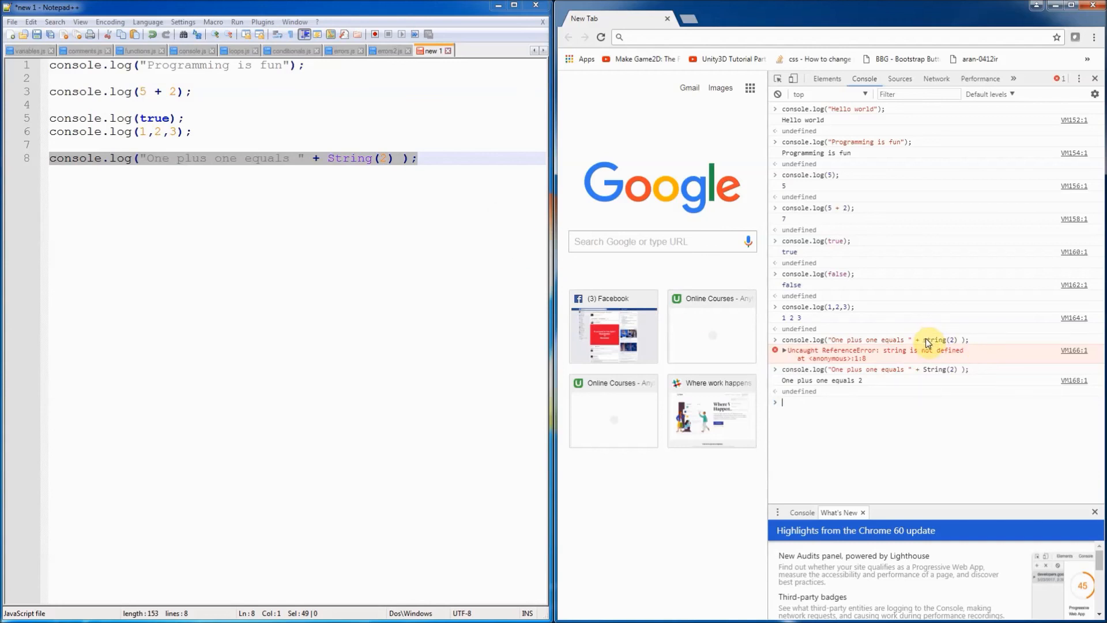
mouse_move(315, 203)
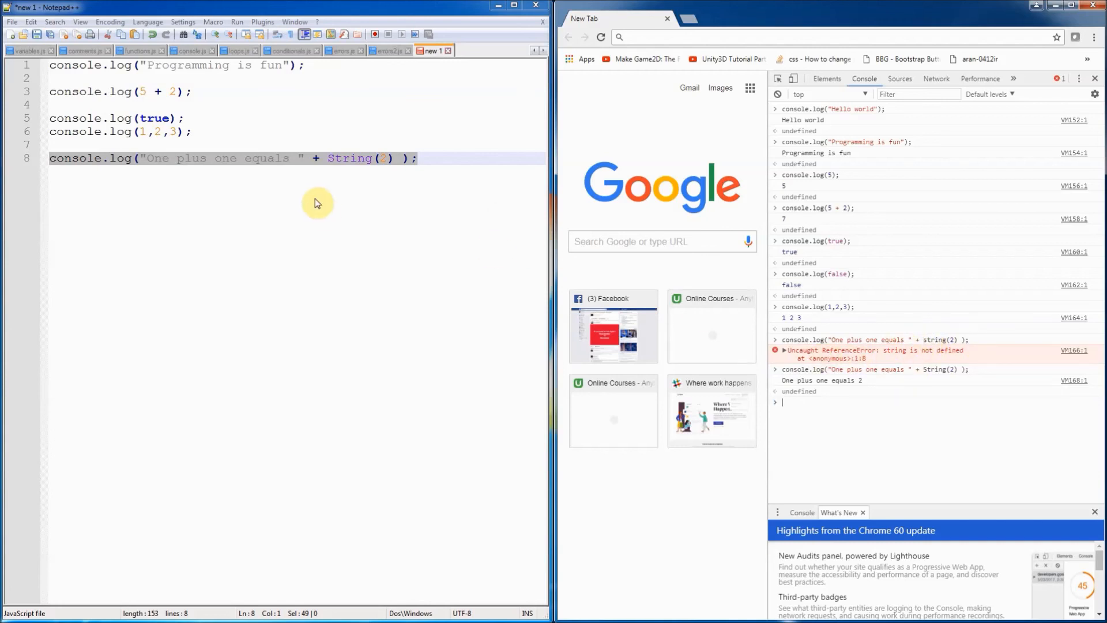
Correct string to String on line 8 so the console prints One plus one equals 2
double_click(348, 158)
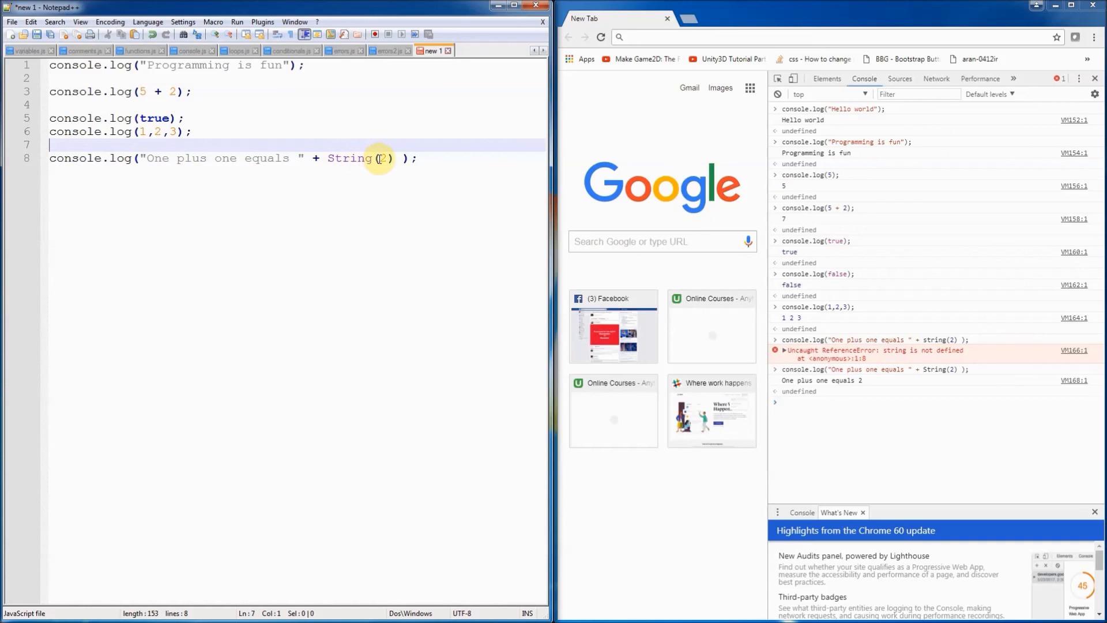
double_click(348, 158)
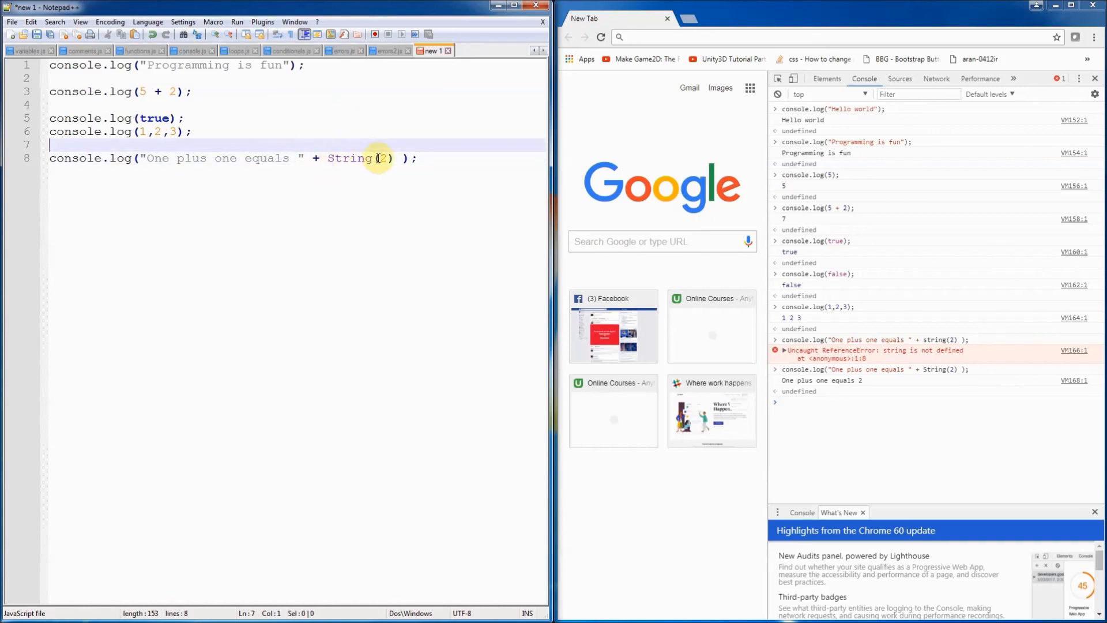
mouse_move(346, 166)
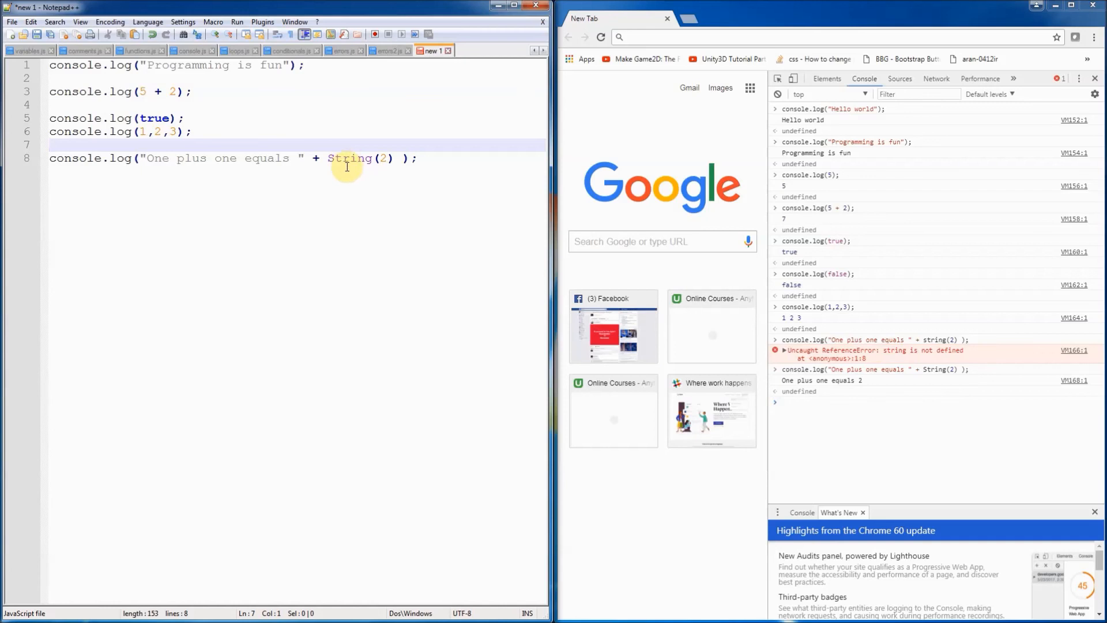
mouse_move(927, 417)
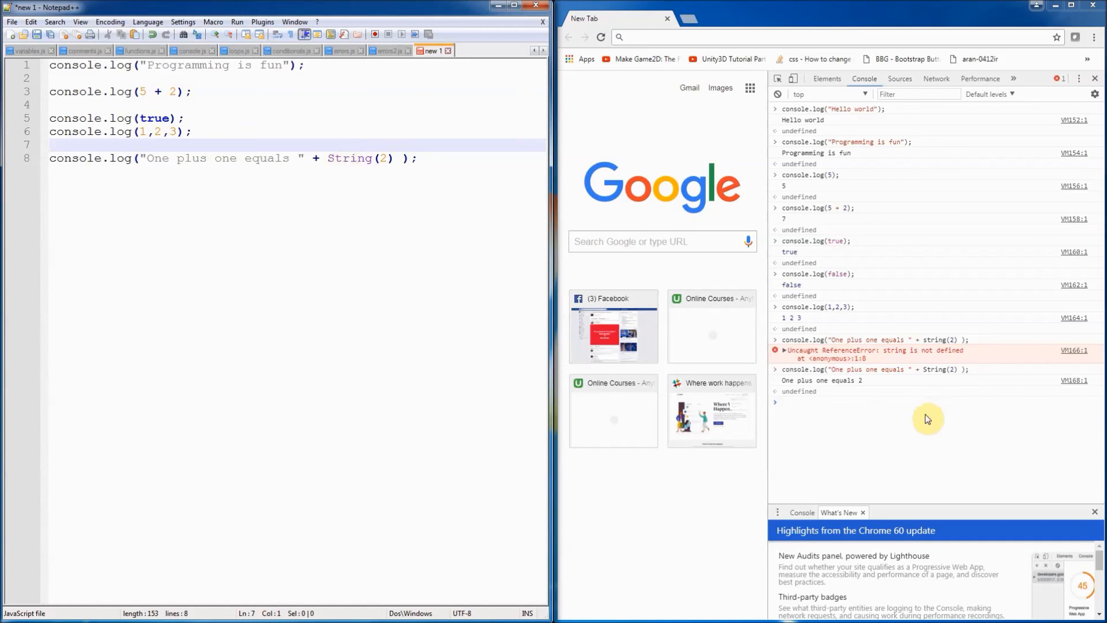
mouse_move(867, 355)
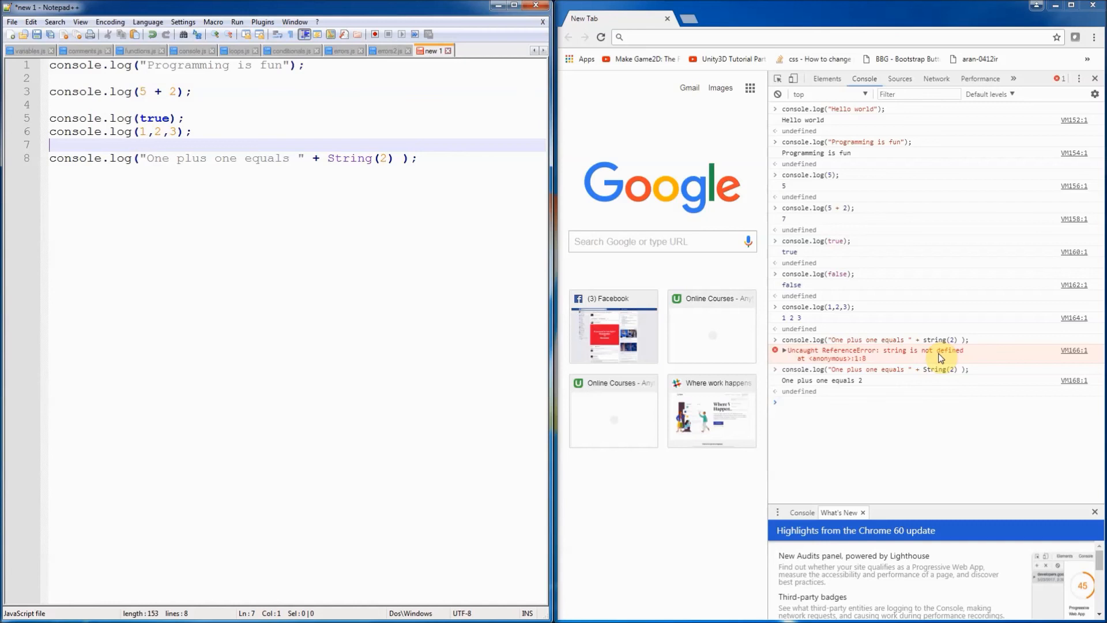
mouse_move(951, 376)
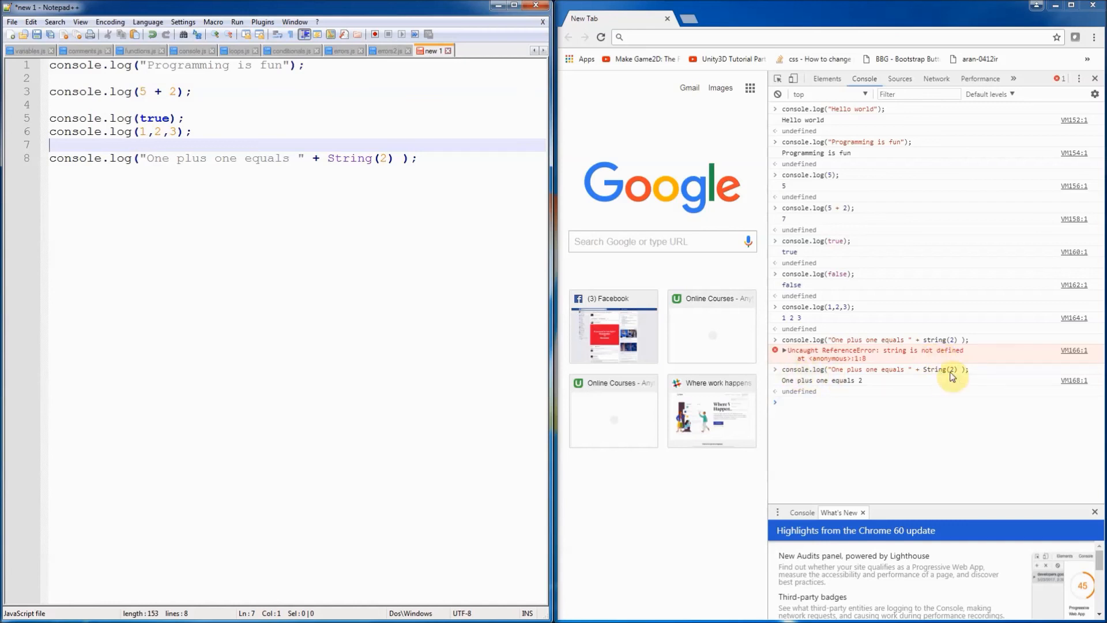
mouse_move(804, 385)
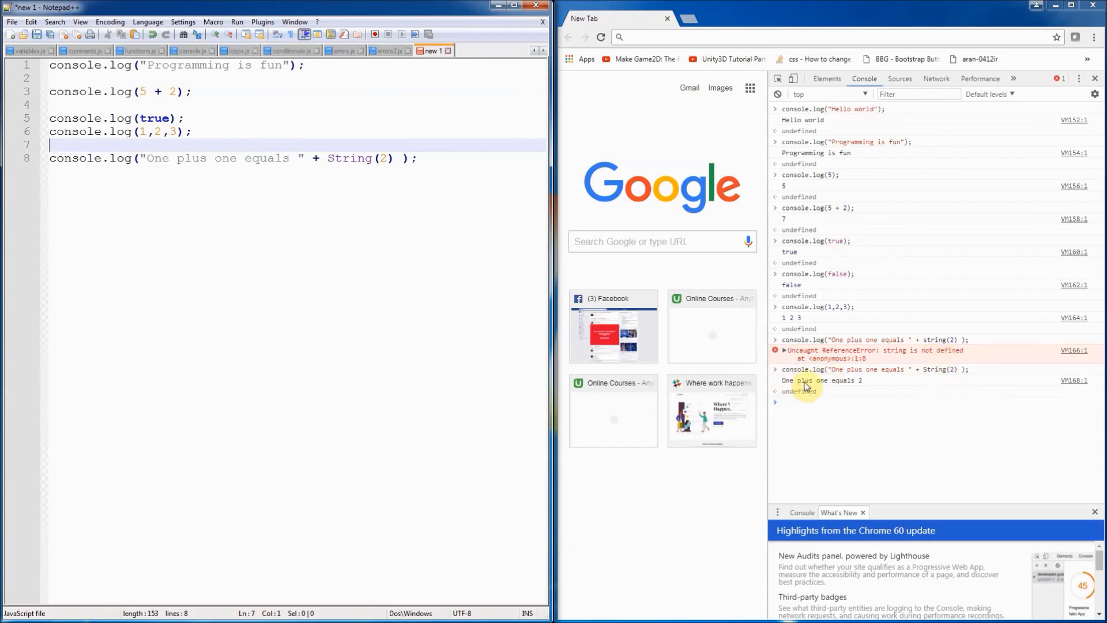